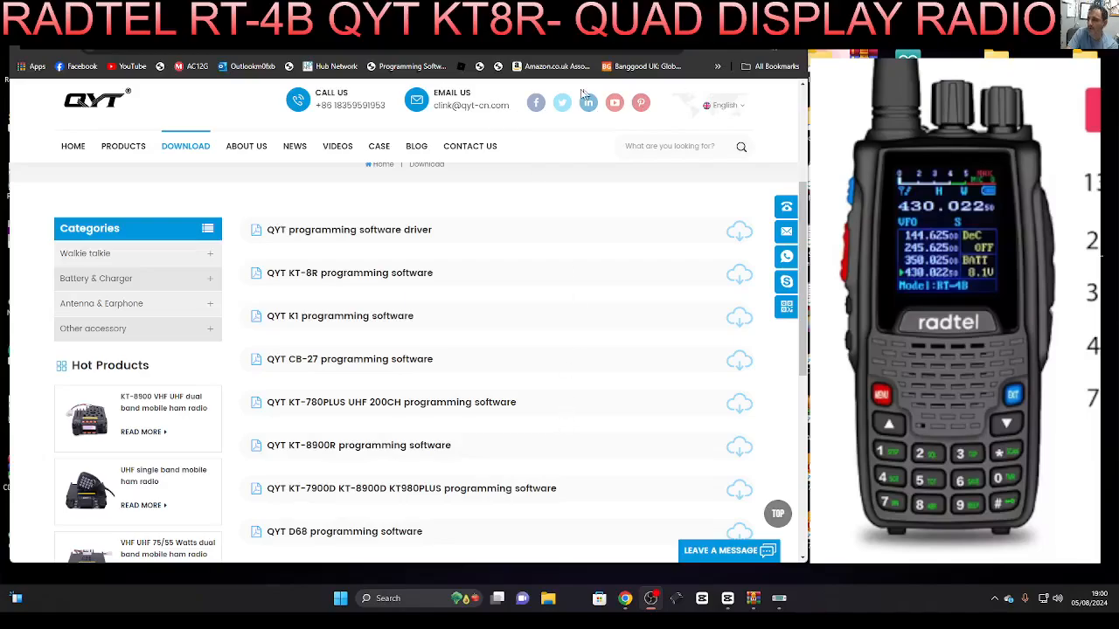
mouse_move(444, 218)
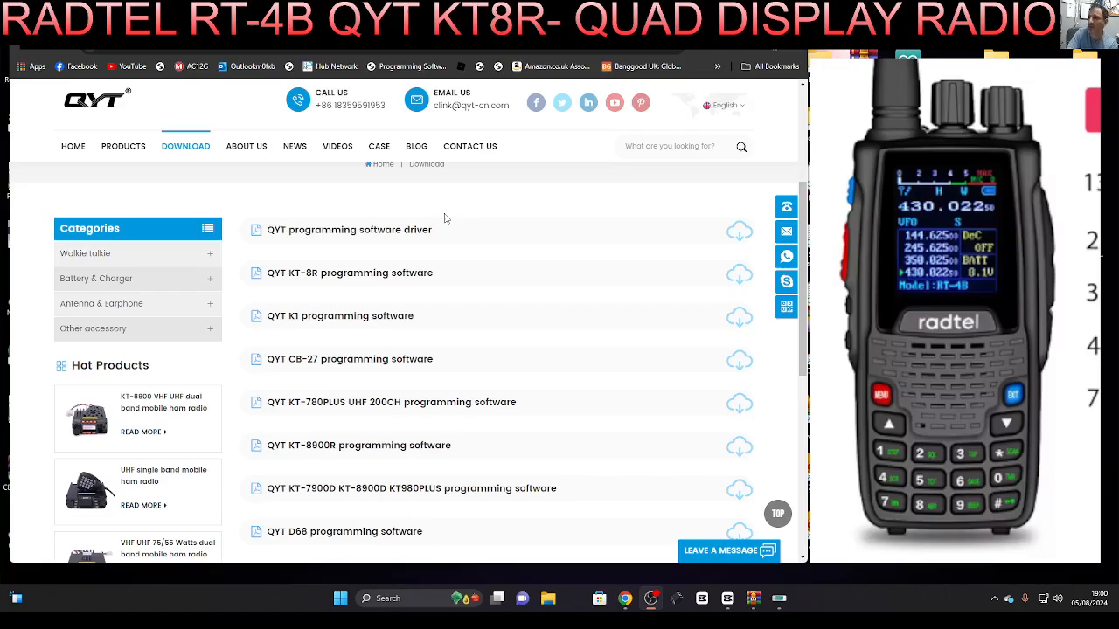
mouse_move(668, 96)
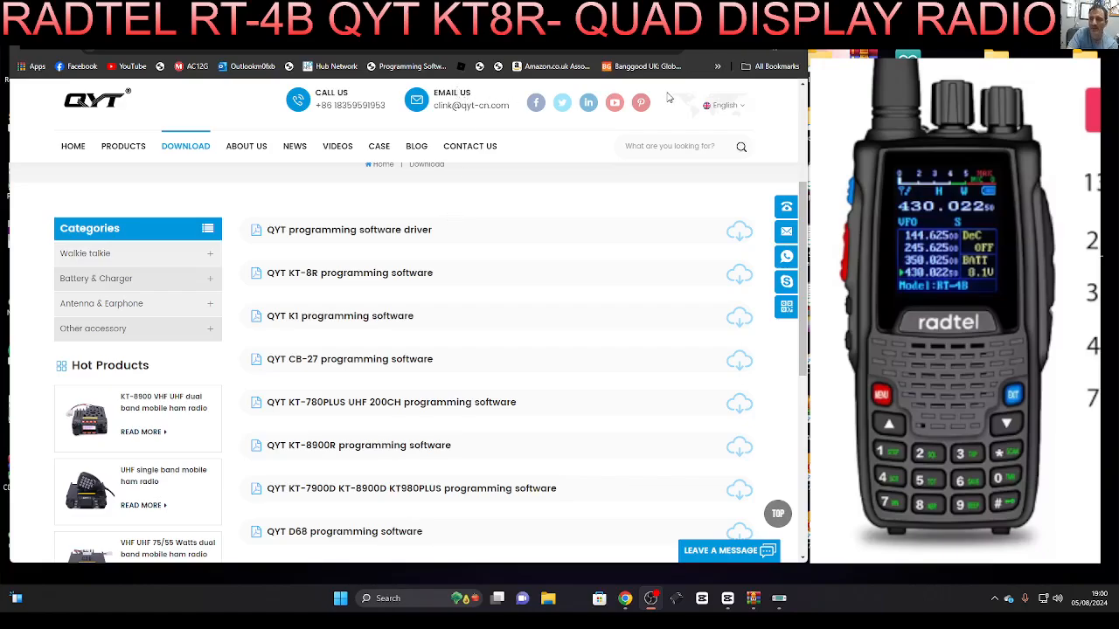
mouse_move(441, 98)
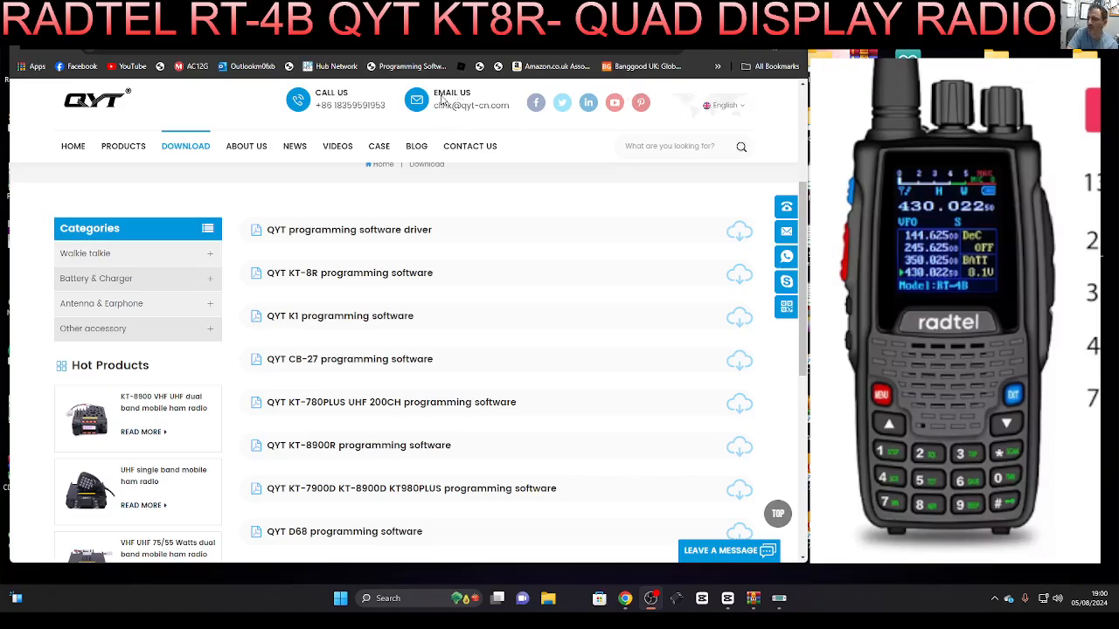
mouse_move(429, 430)
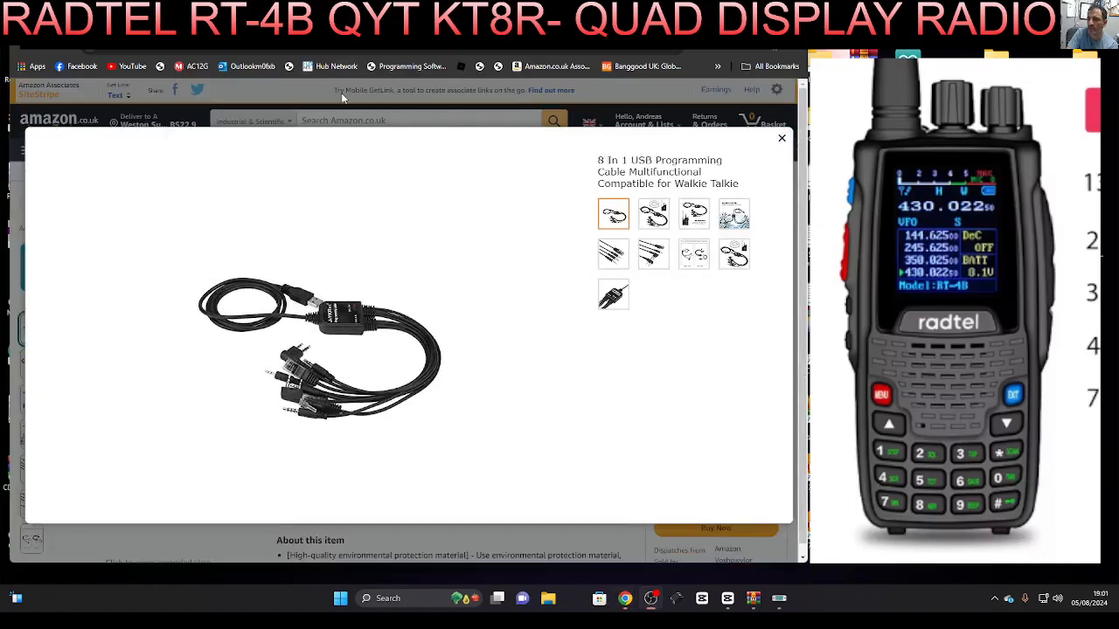
mouse_move(380, 327)
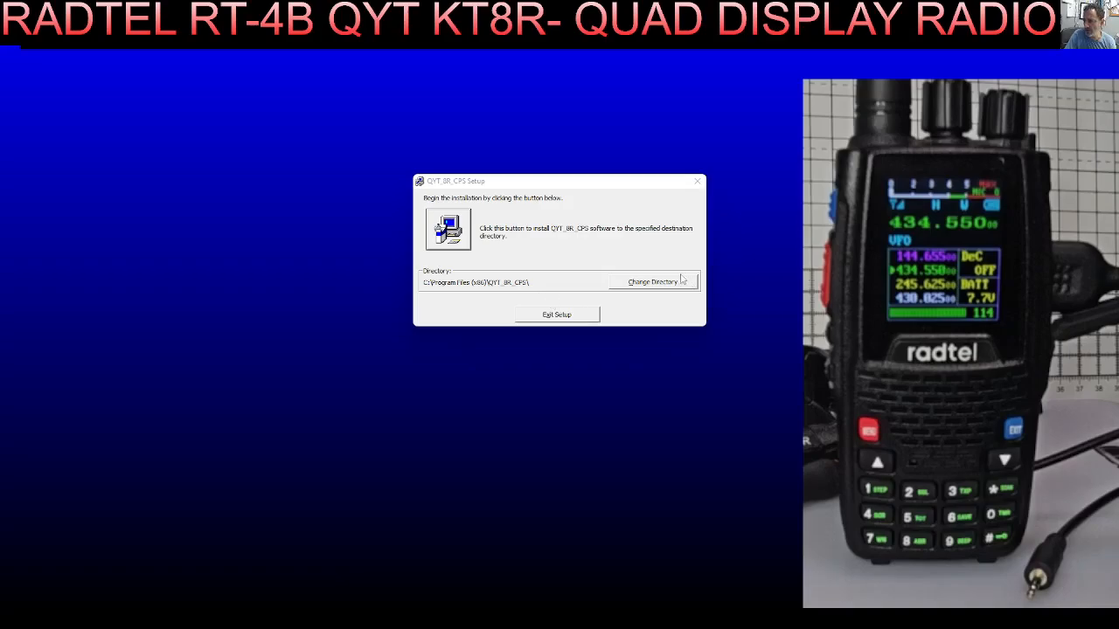
- Install QYT_8R_CPS in its program group, keeping the newer grid and common controls files
left_click(447, 229)
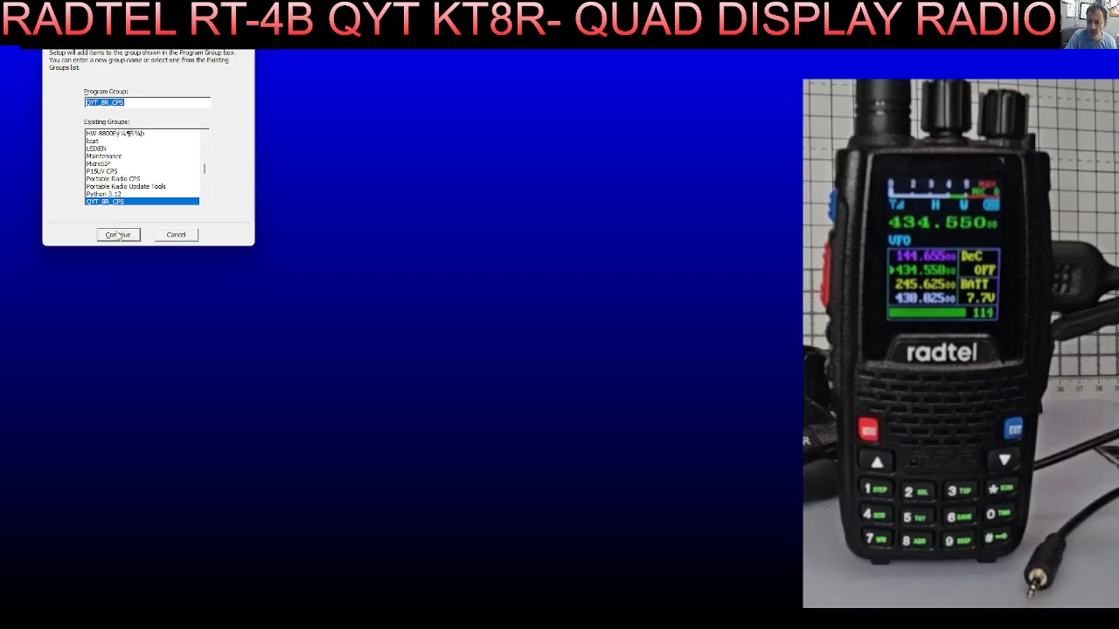
left_click(117, 235)
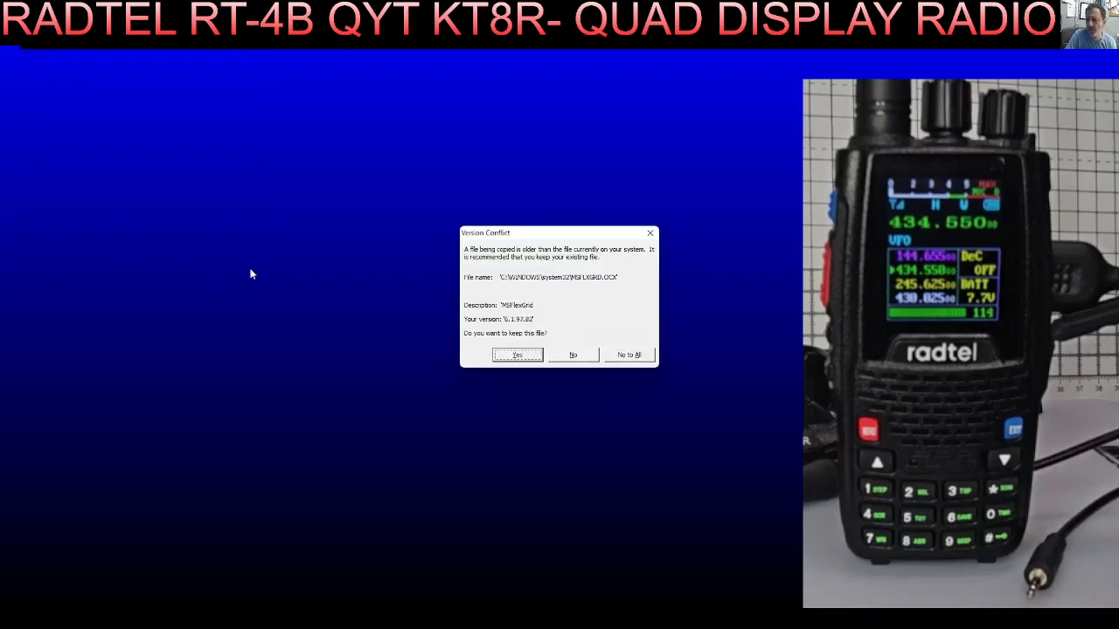
left_click(517, 354)
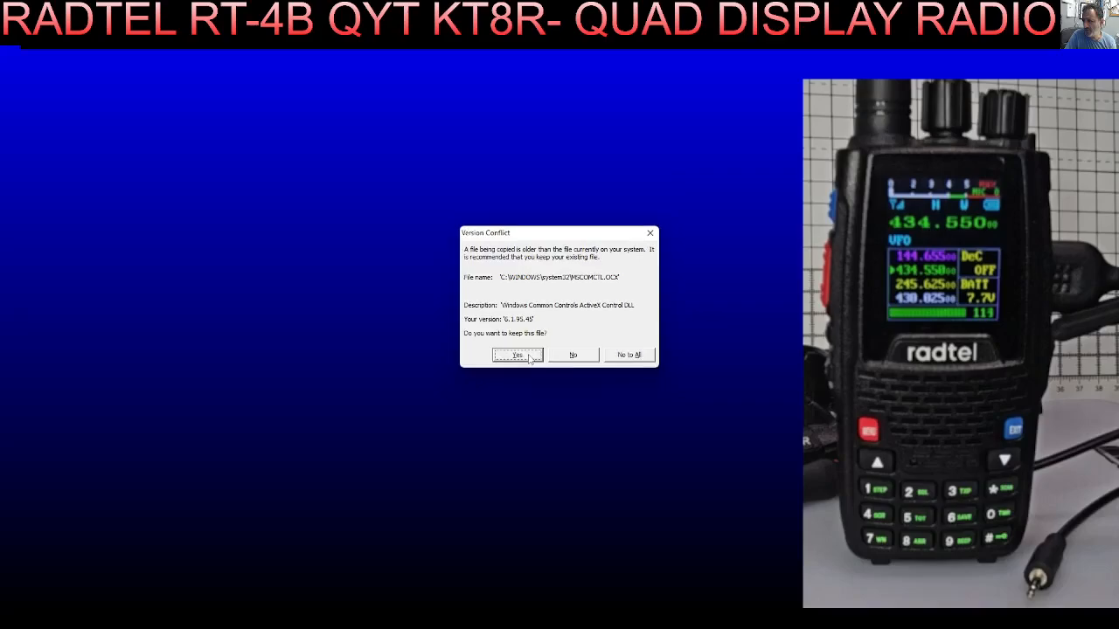
left_click(516, 354)
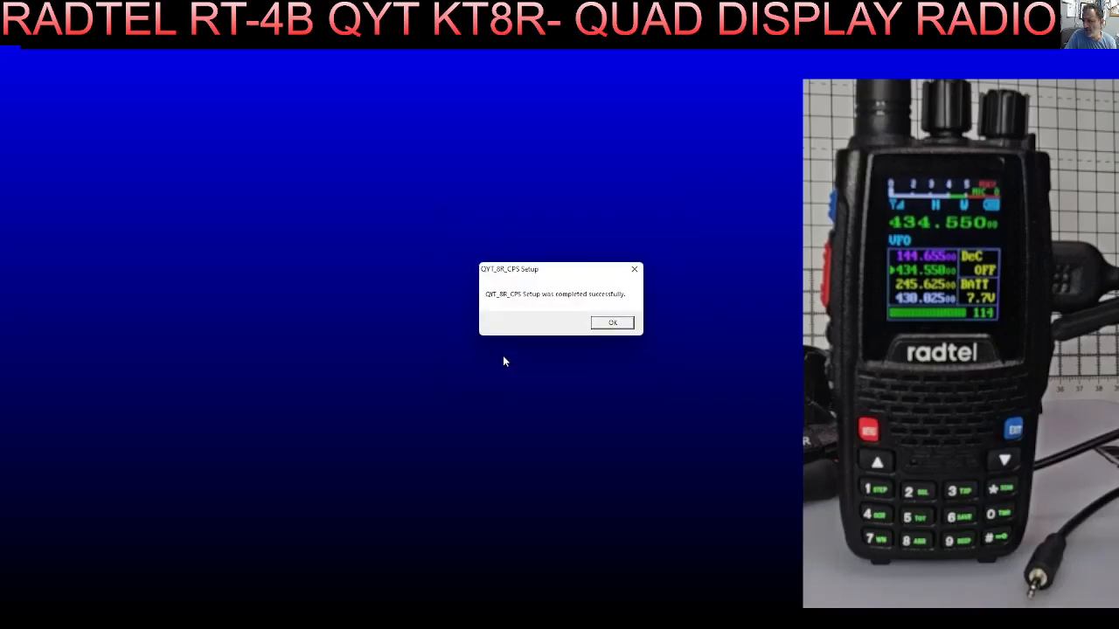
left_click(612, 322)
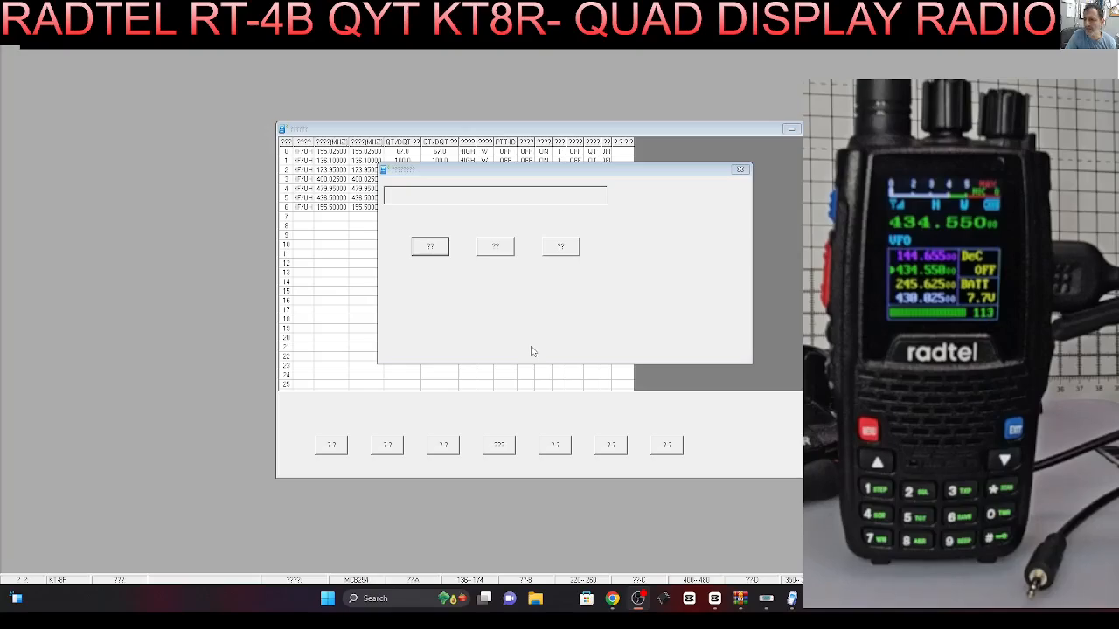
- Run the radio data transfer to completion and acknowledge the finishing message
left_click(429, 246)
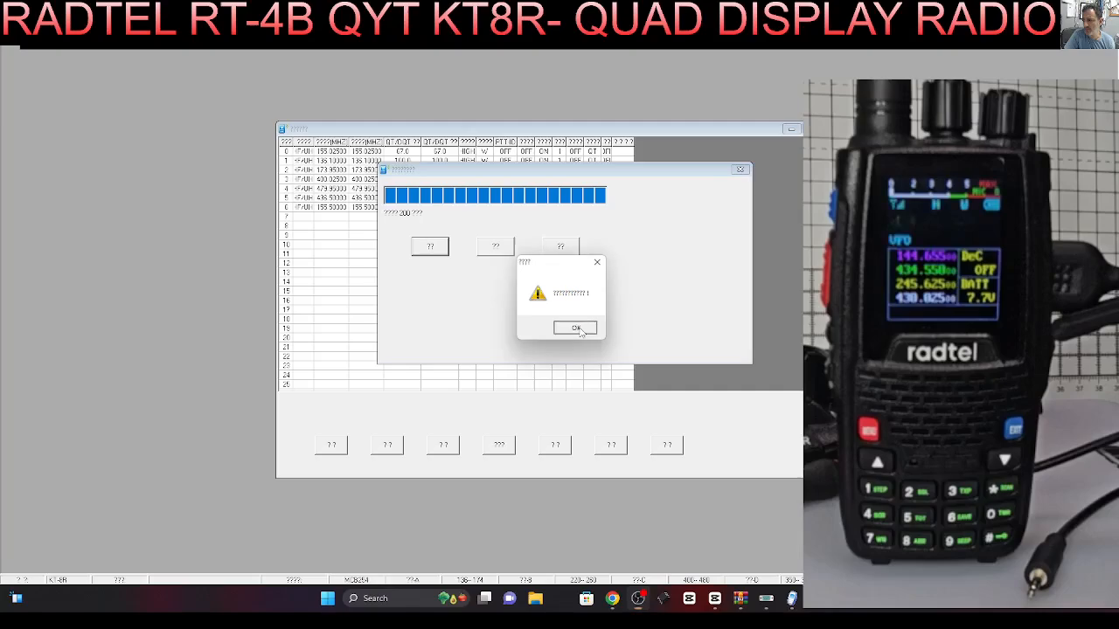
left_click(574, 327)
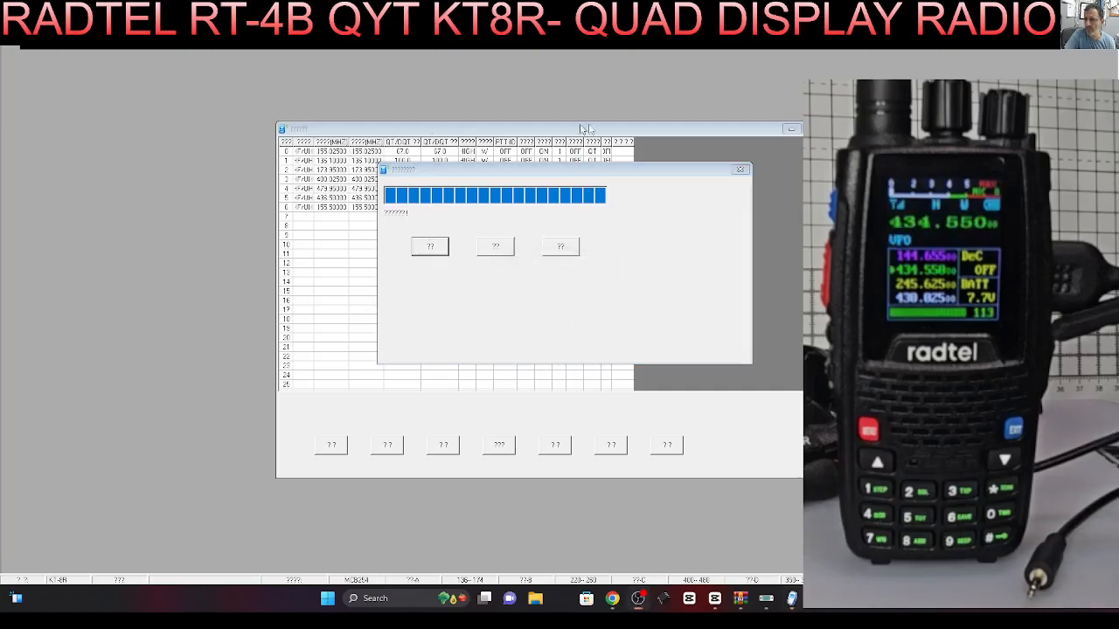
mouse_move(599, 423)
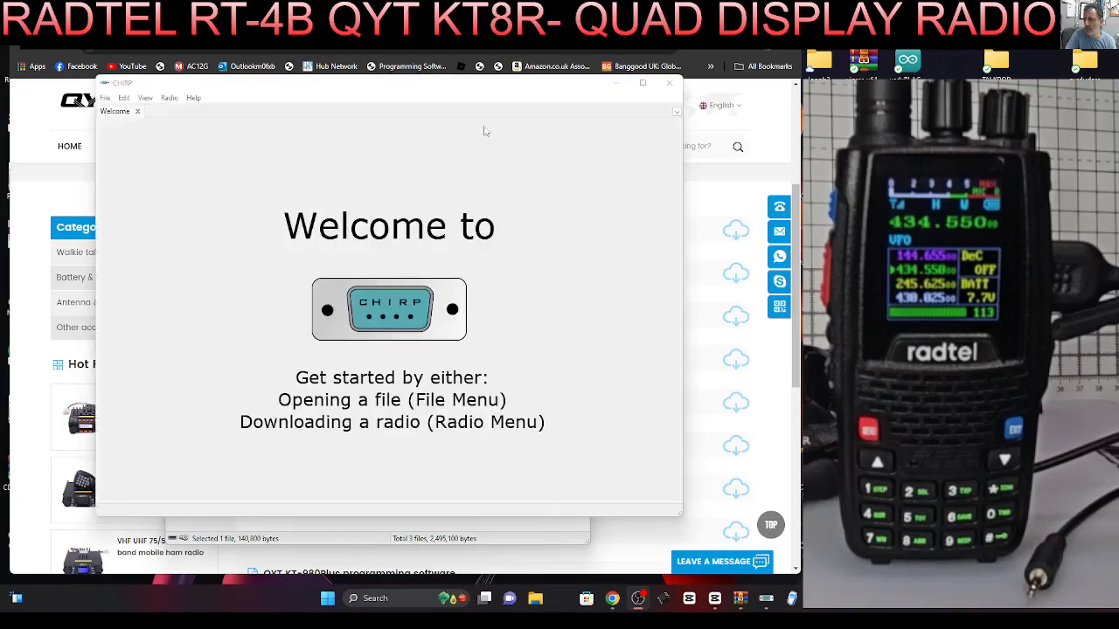
mouse_move(467, 384)
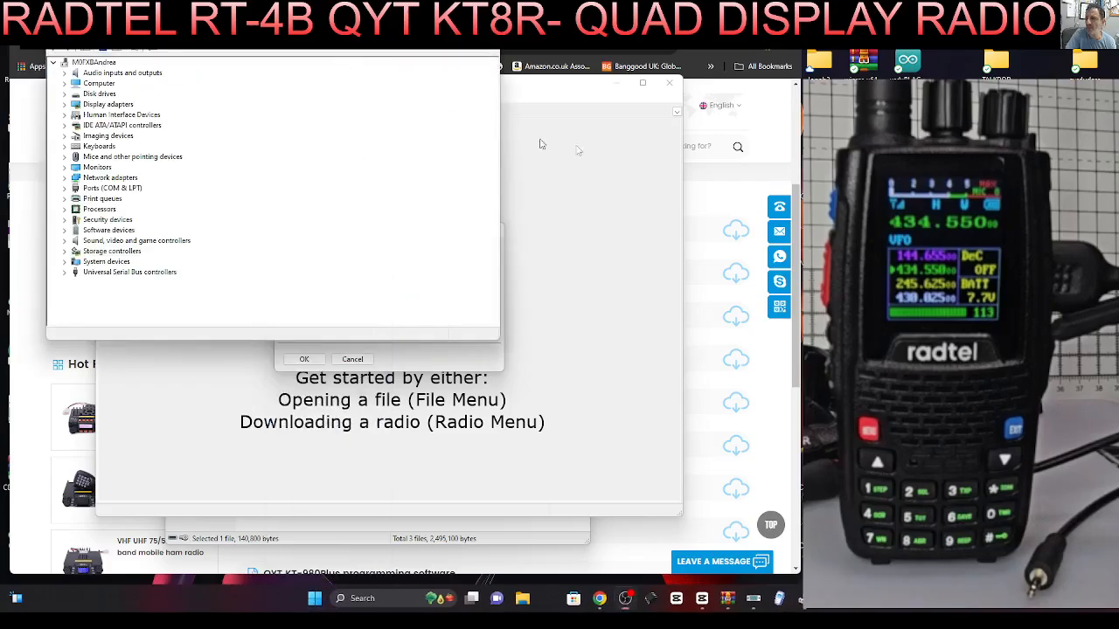
- Return to CHIRP's radio download settings with vendor QYT and model KT-8R
left_click(65, 188)
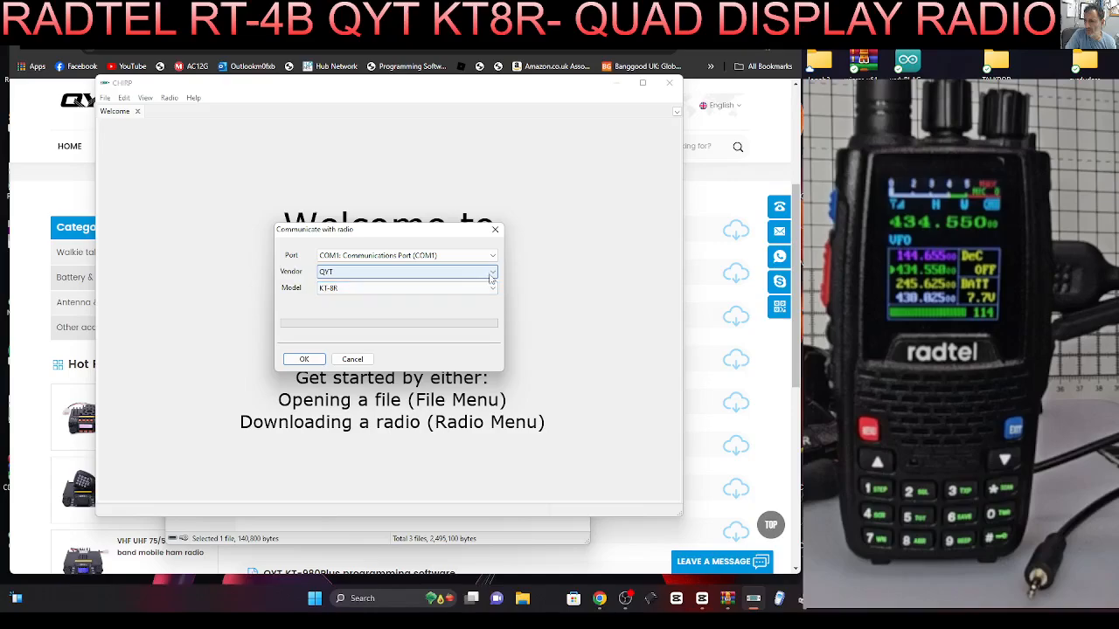
- Download the KT-8R memories over the COM8 USB-SERIAL CH340 port, confirming the instructions
left_click(492, 255)
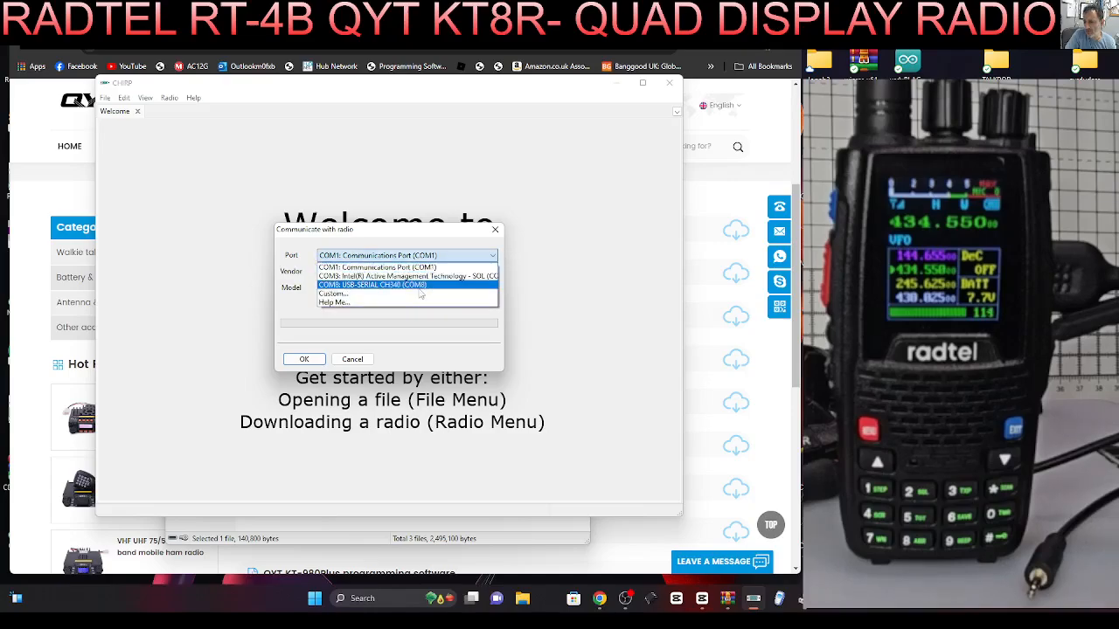
left_click(373, 285)
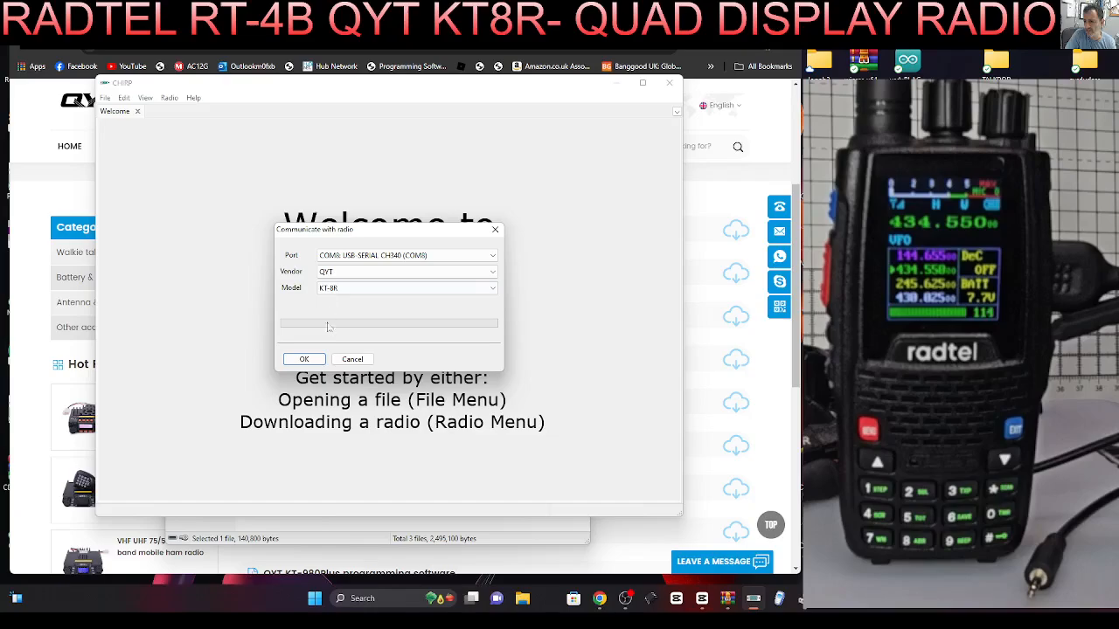
left_click(303, 358)
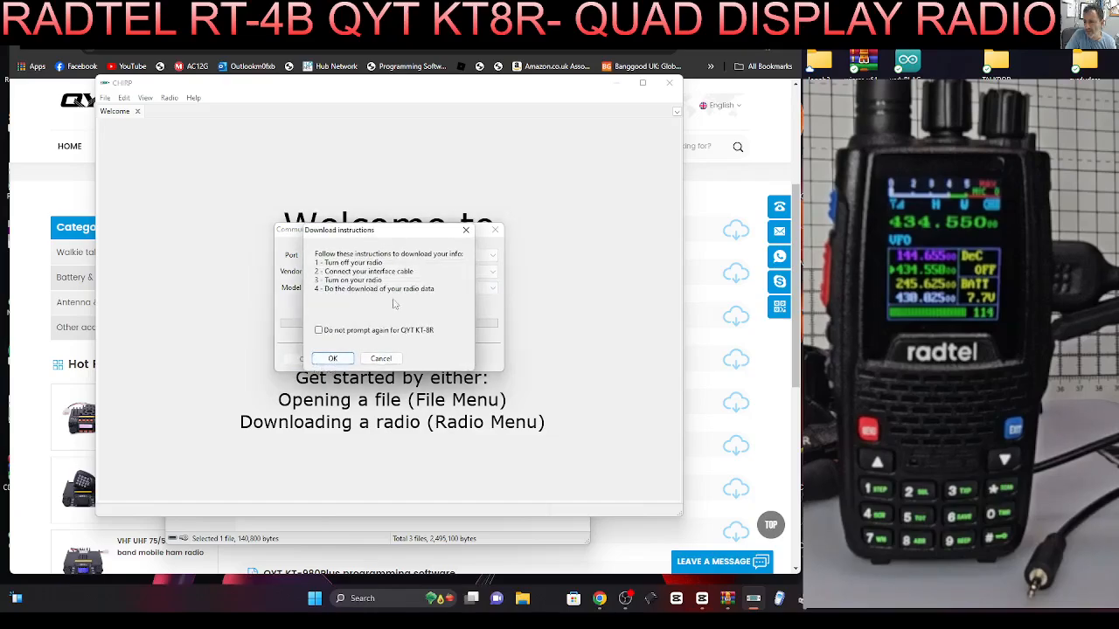
mouse_move(399, 302)
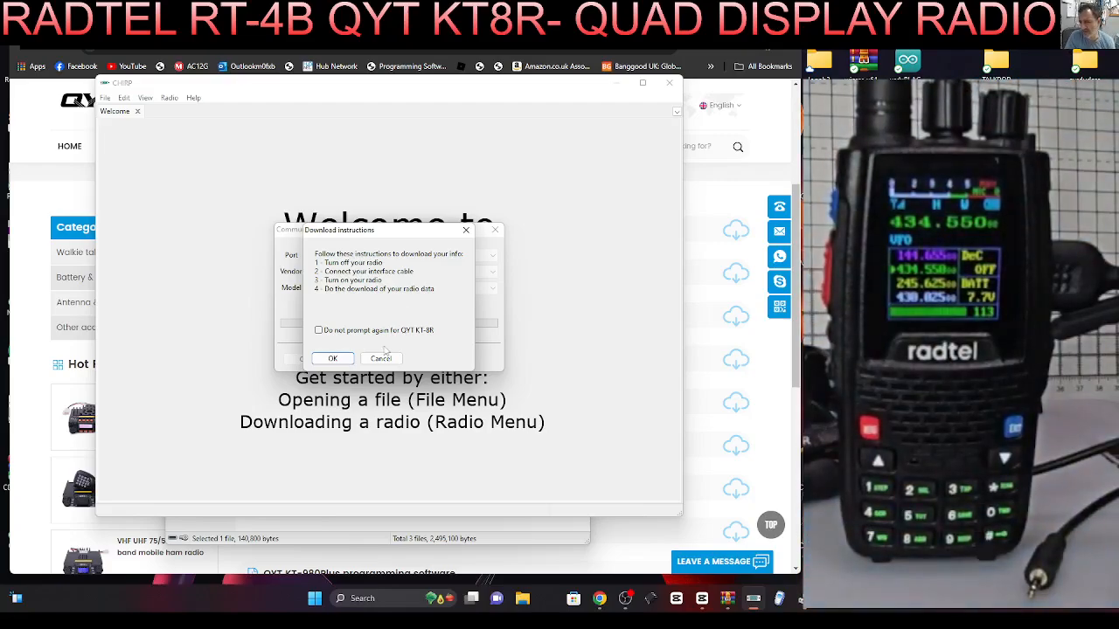
left_click(332, 358)
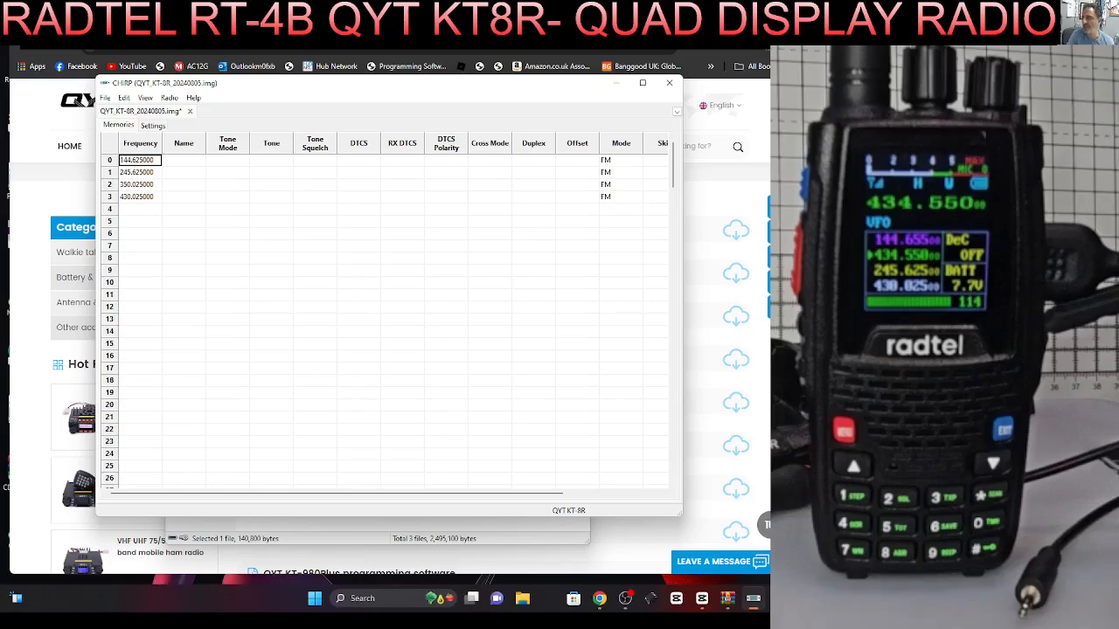
mouse_move(172, 264)
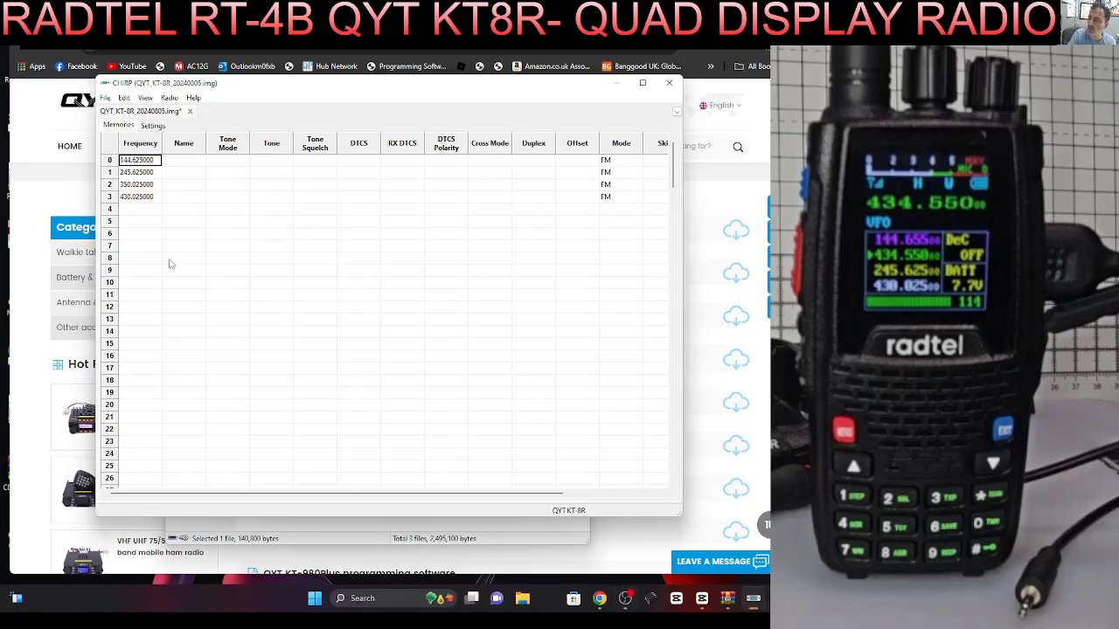
mouse_move(179, 266)
type("434.550")
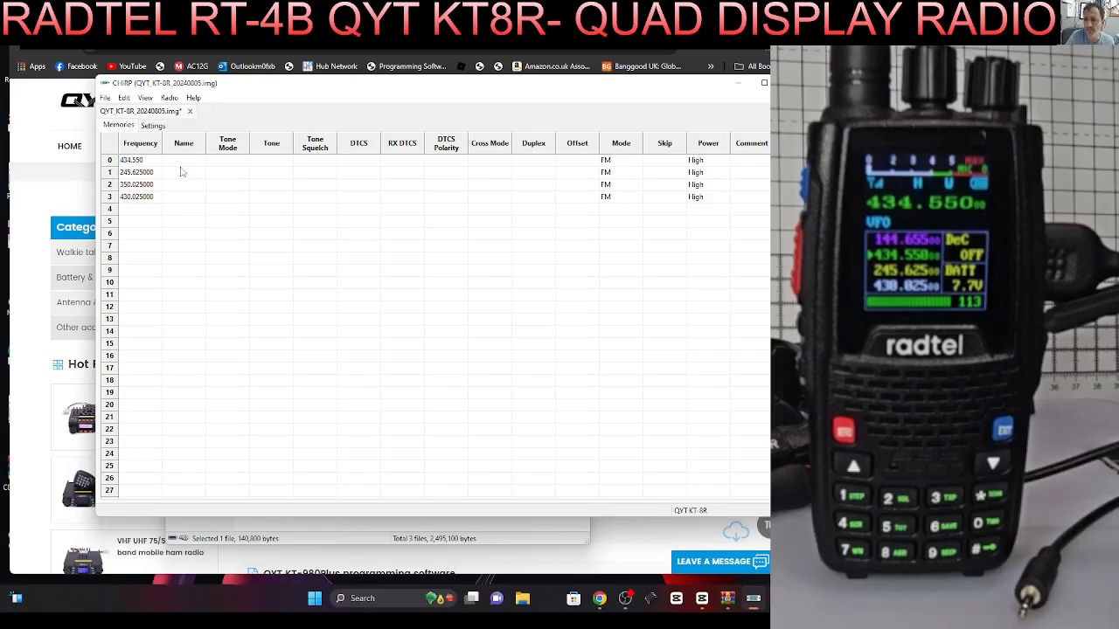
- Name channel 0 HUDNET, choose a 77.0 tone, and set power to Low
left_click(137, 160)
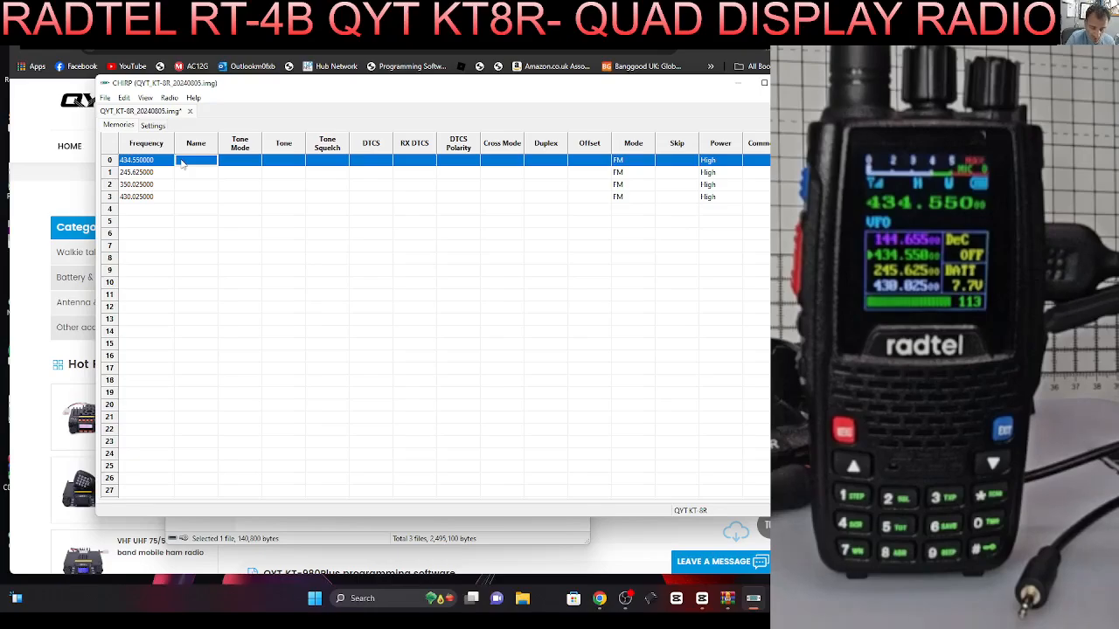
type("HUDNET")
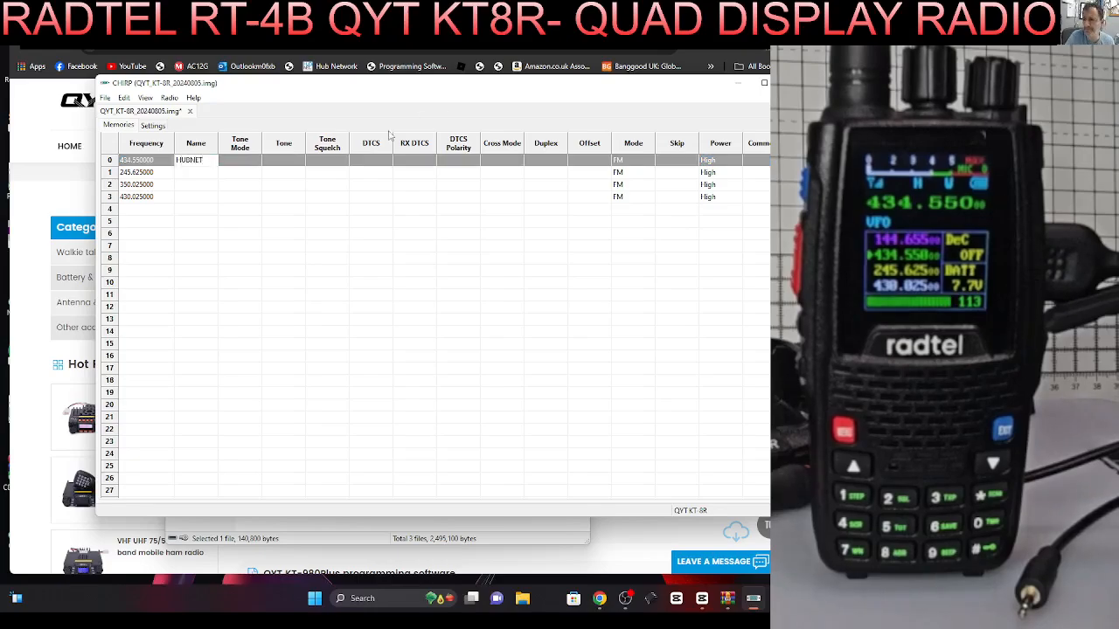
left_click(299, 160)
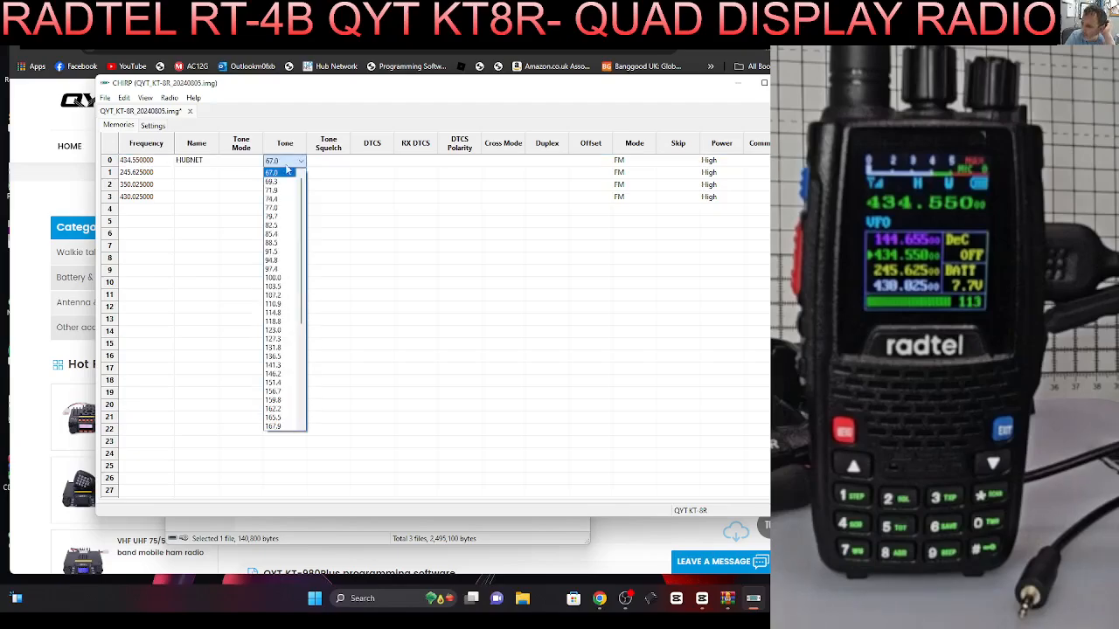
left_click(273, 207)
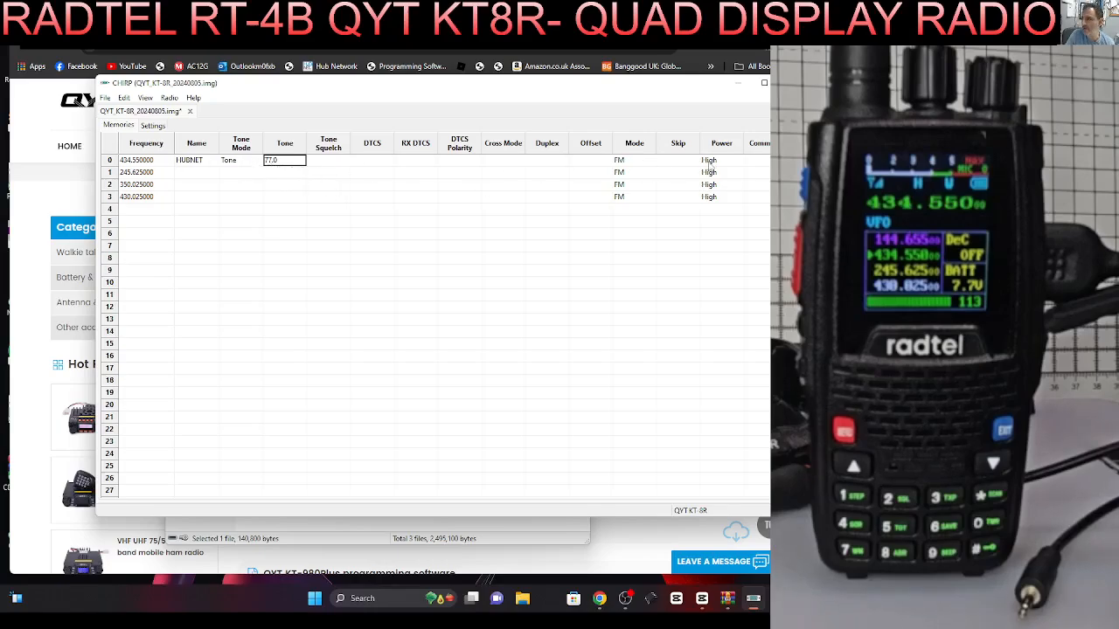
left_click(721, 160)
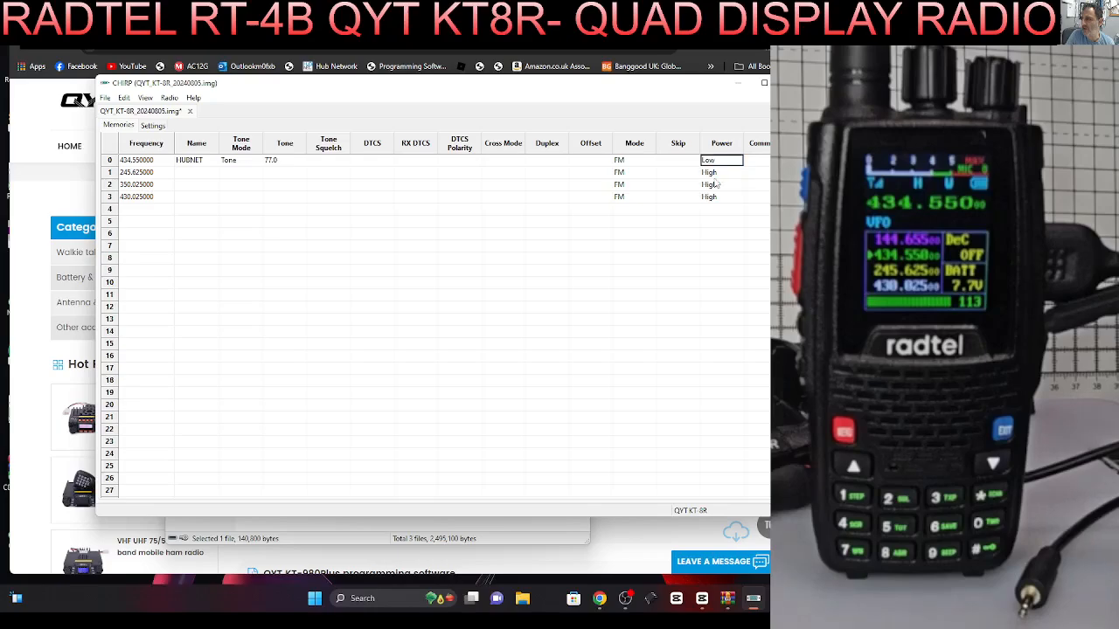
- Set channel 1 to 145.750, named GB3EC, in Tone mode with 94.8 tone
left_click(136, 172)
type("145")
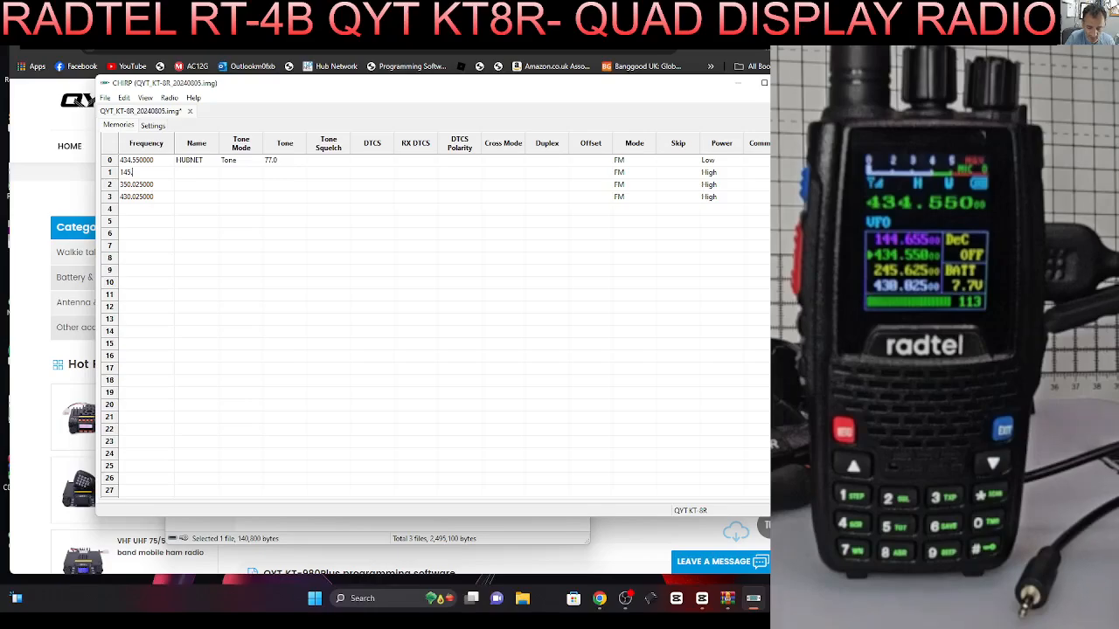
type("750000")
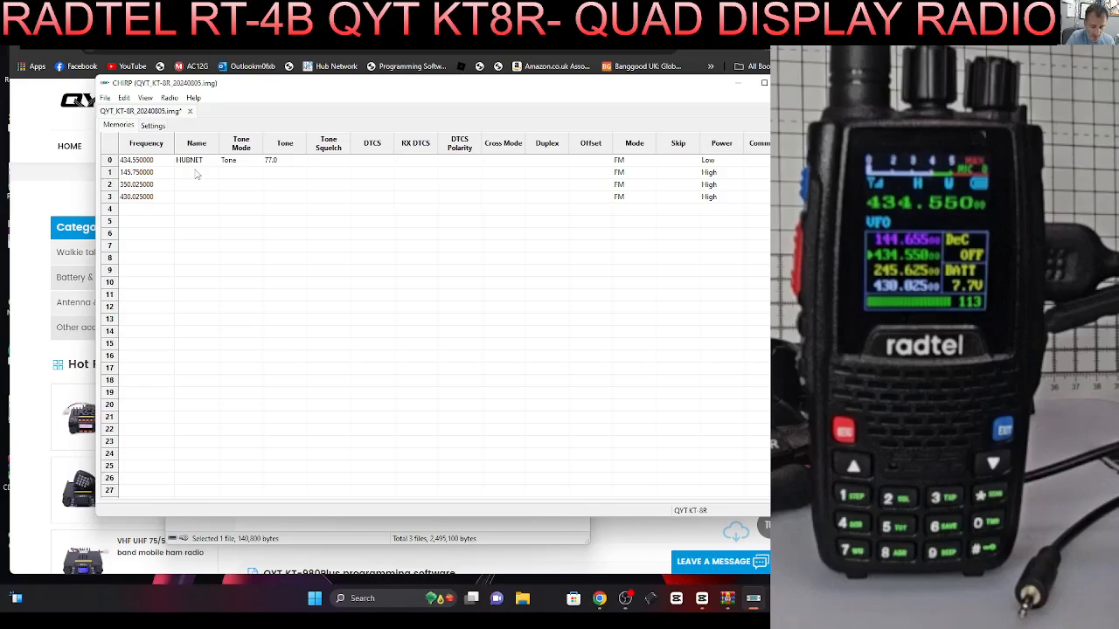
type("GB3BC")
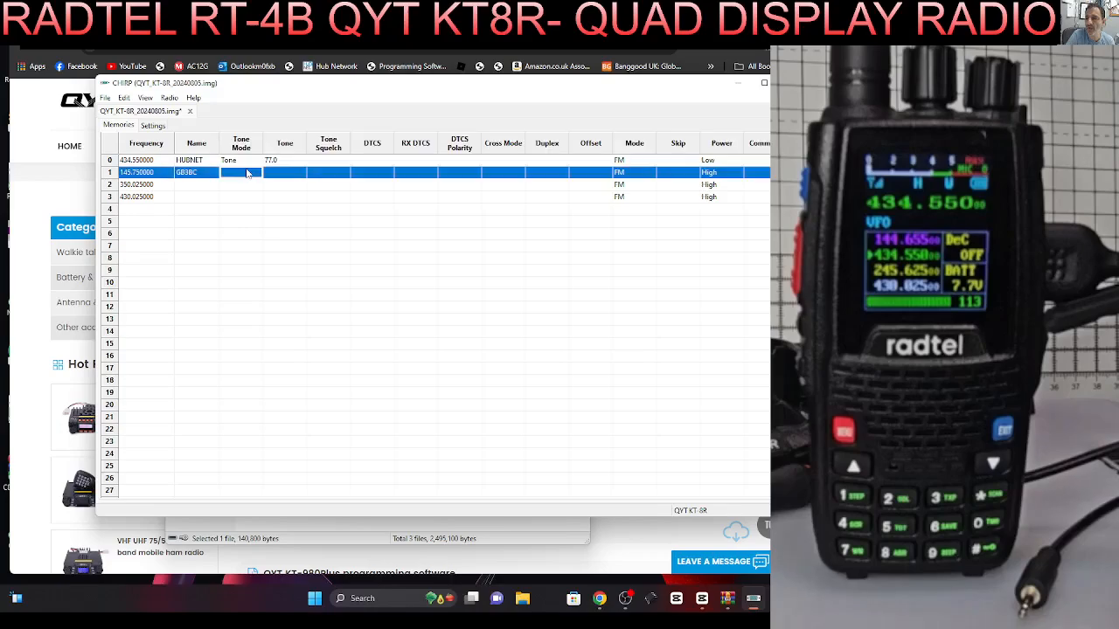
left_click(257, 172)
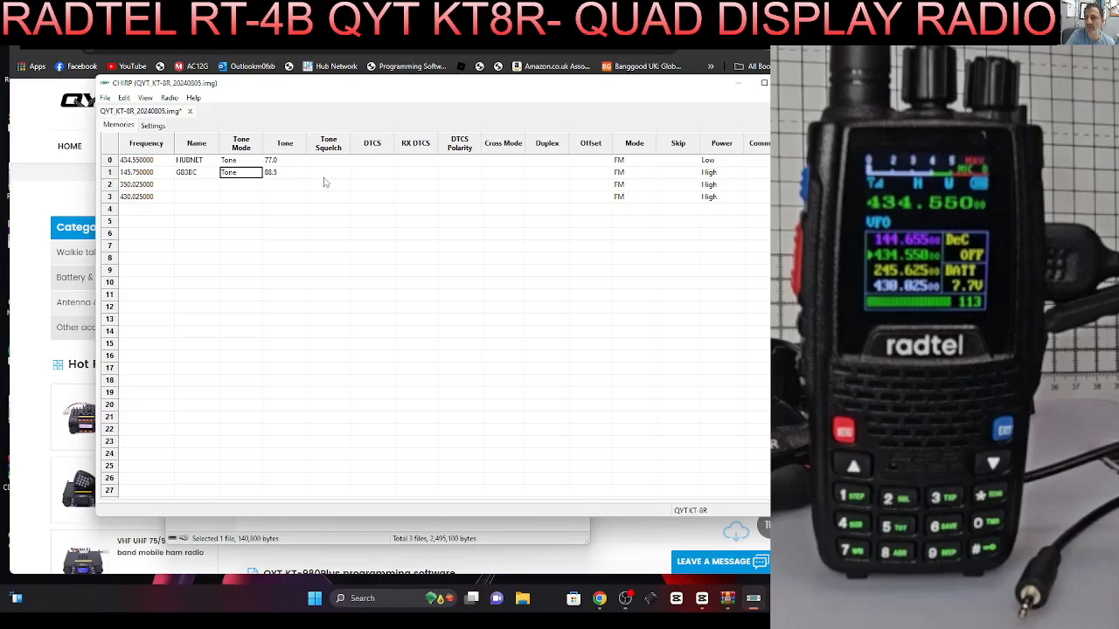
left_click(301, 172)
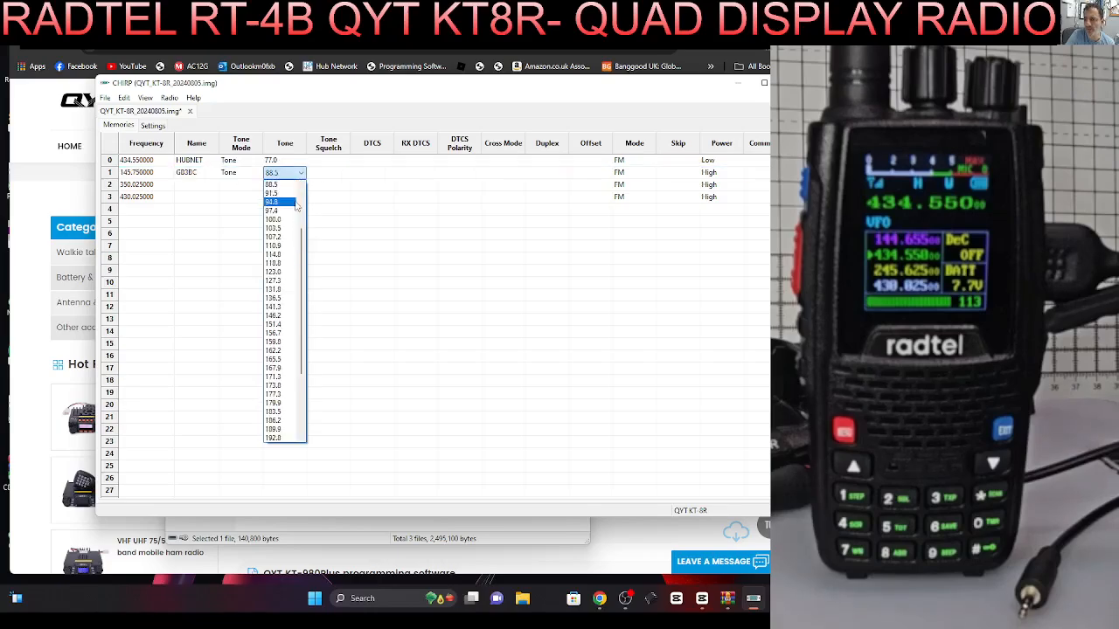
left_click(272, 202)
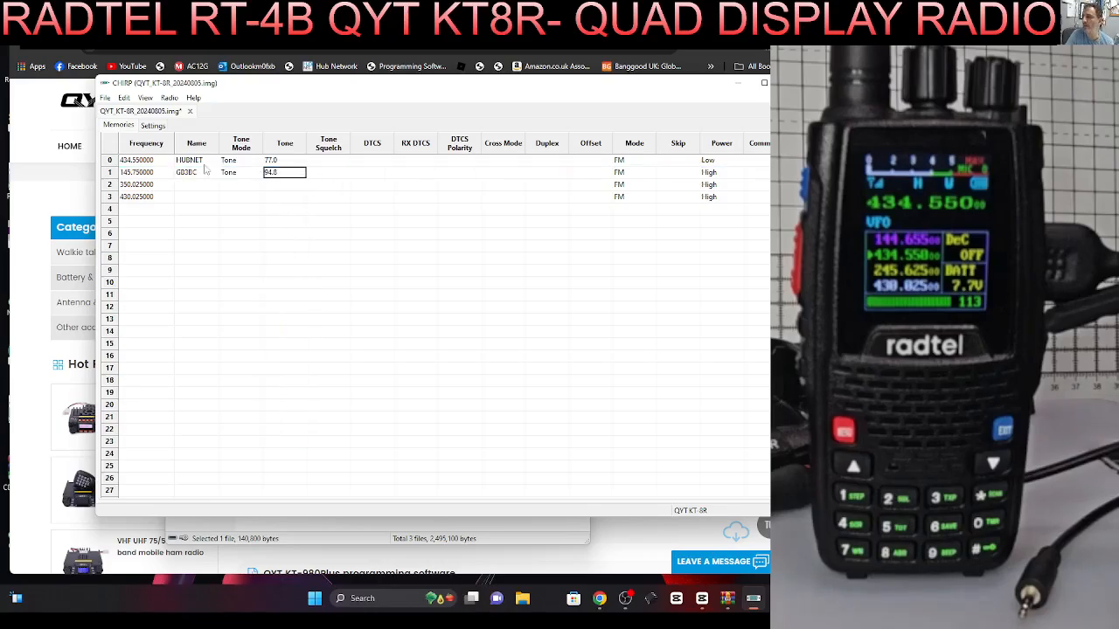
mouse_move(285, 159)
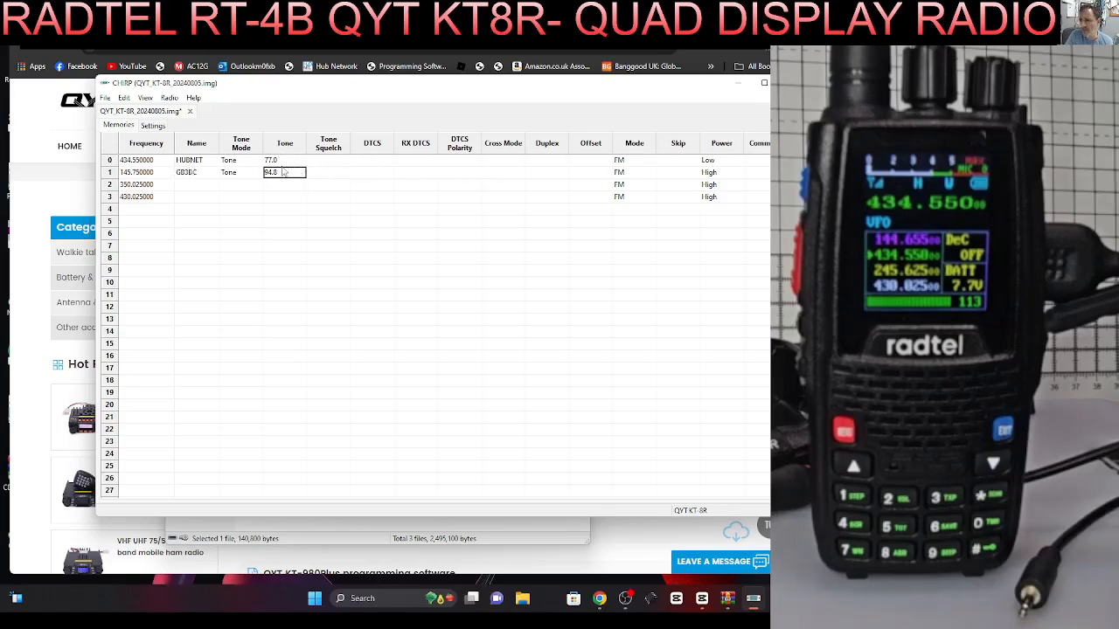
mouse_move(712, 182)
type("430.8")
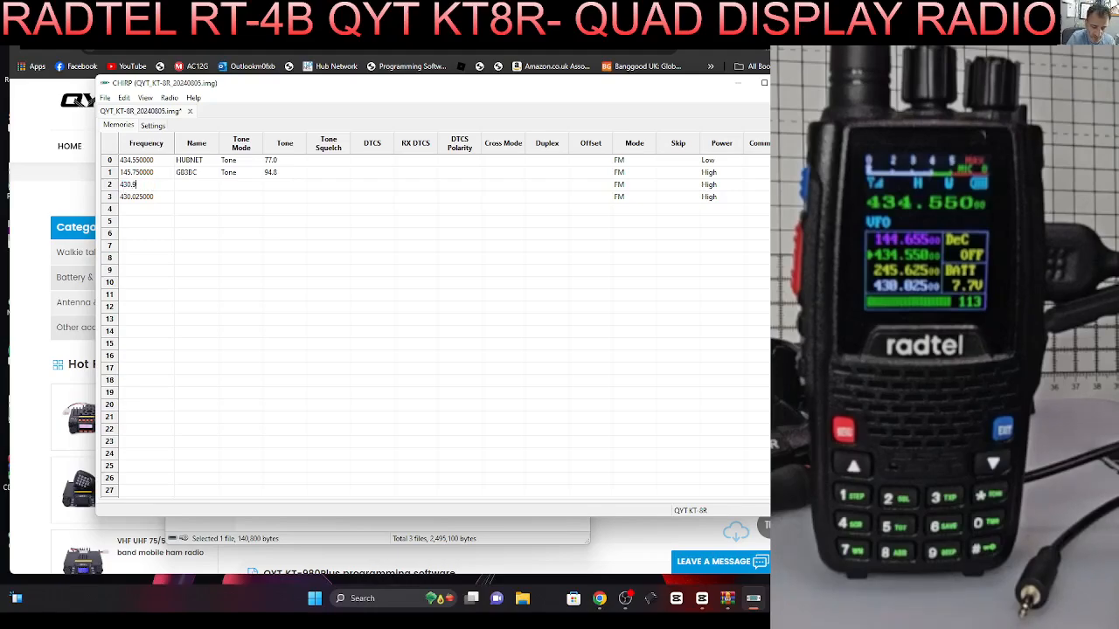
- Commit channel 2's 430.925 frequency and move the GB3EC entry to channel 10
left_click(146, 184)
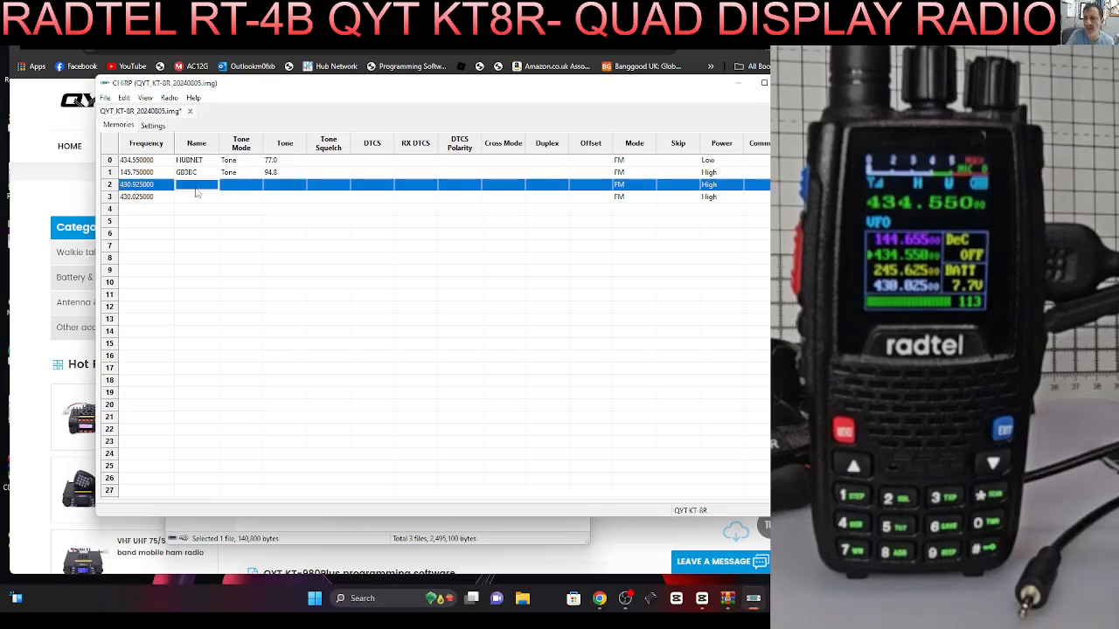
mouse_move(434, 171)
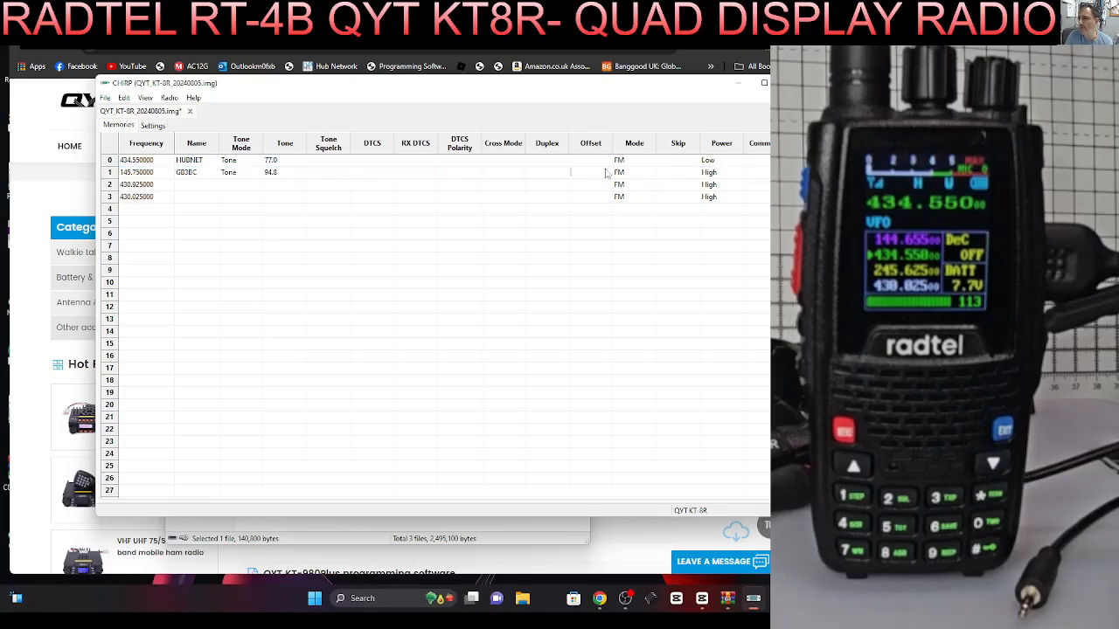
mouse_move(600, 179)
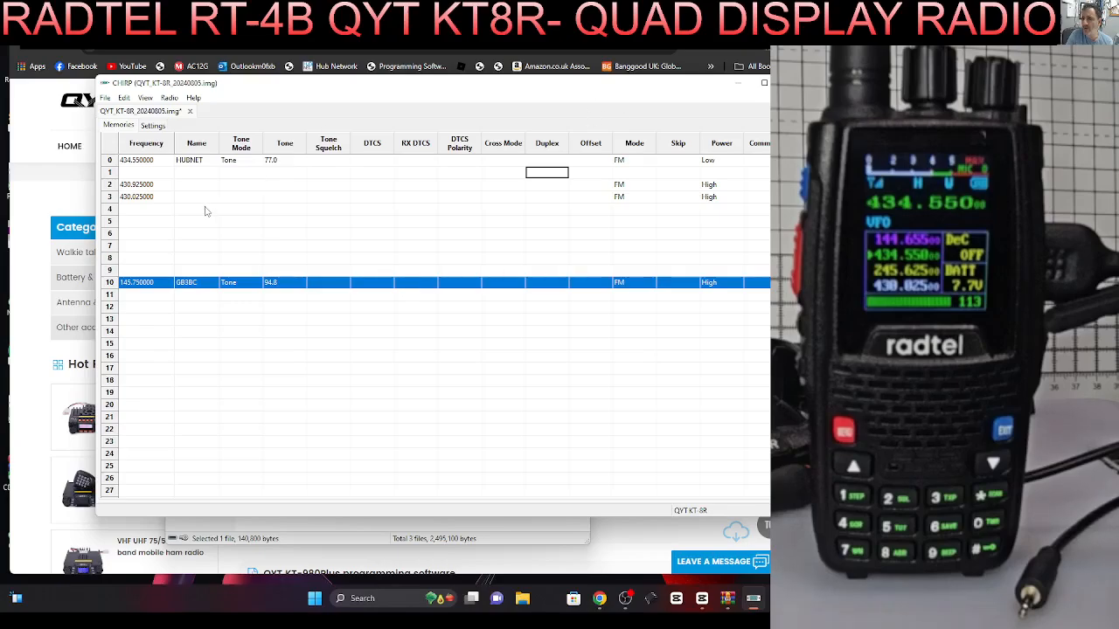
mouse_move(140, 183)
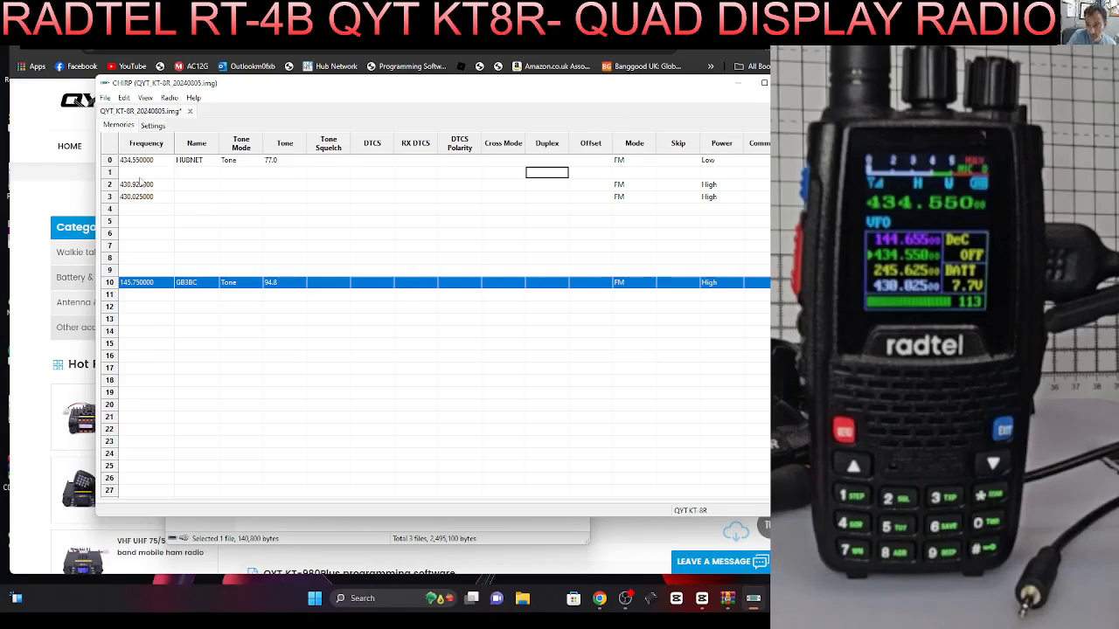
left_click(146, 282)
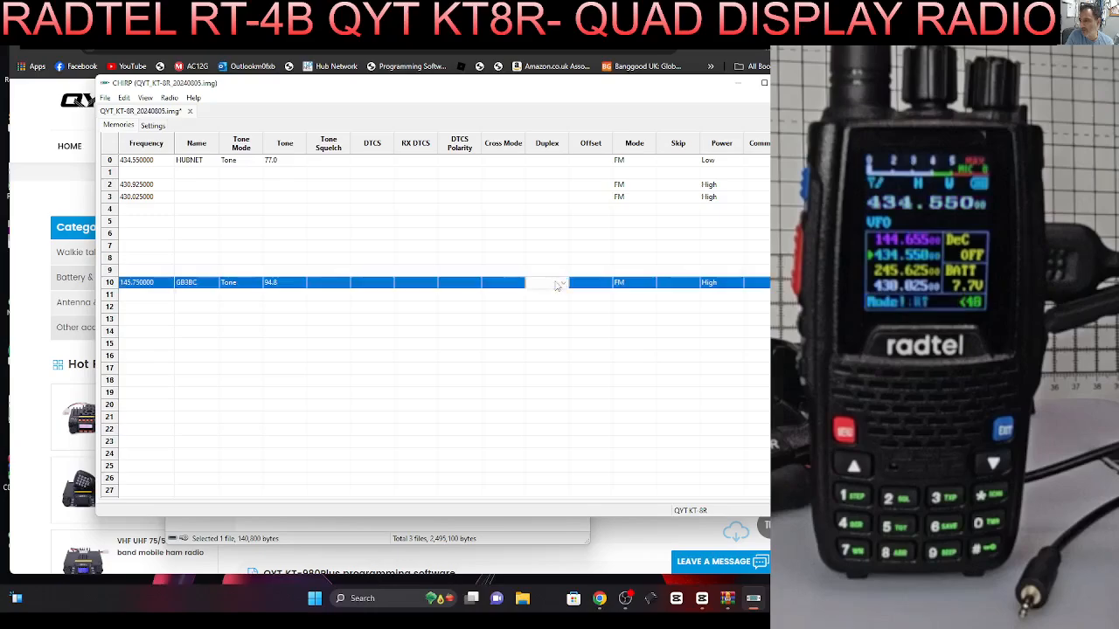
- Enter a 0.600000 minus-duplex offset for channel 10 (GB3EC, 145.750)
double_click(590, 283)
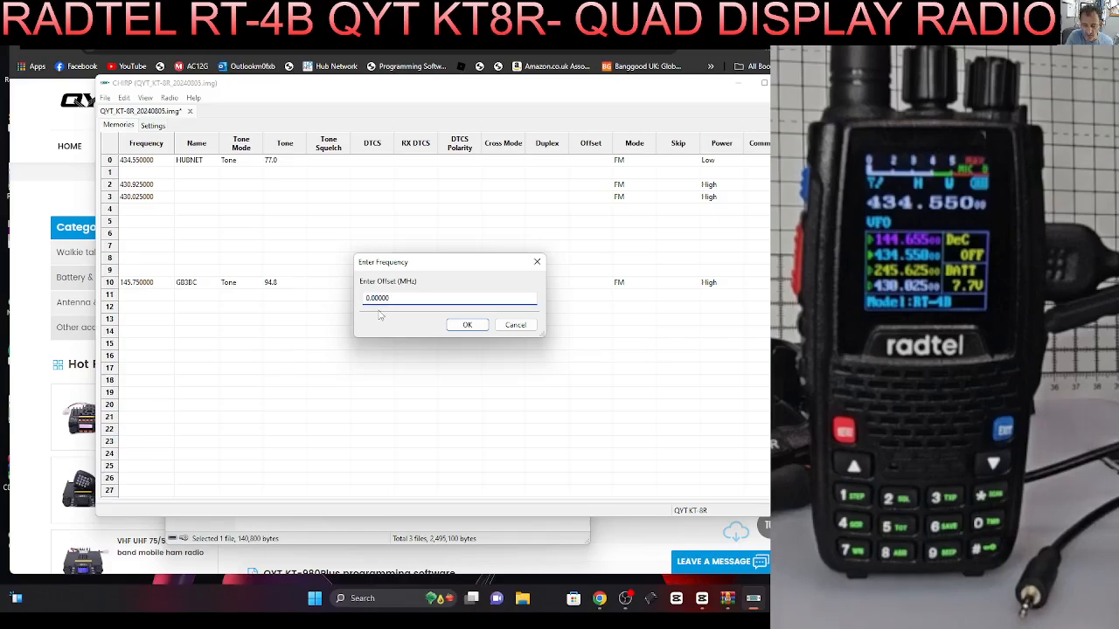
type("0.600000")
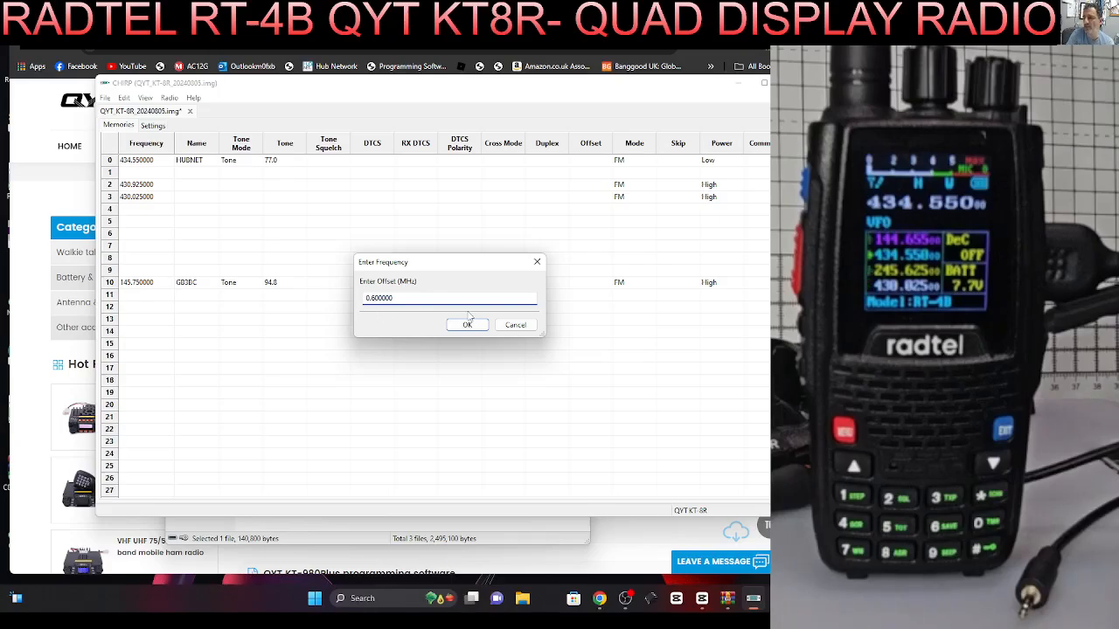
left_click(467, 324)
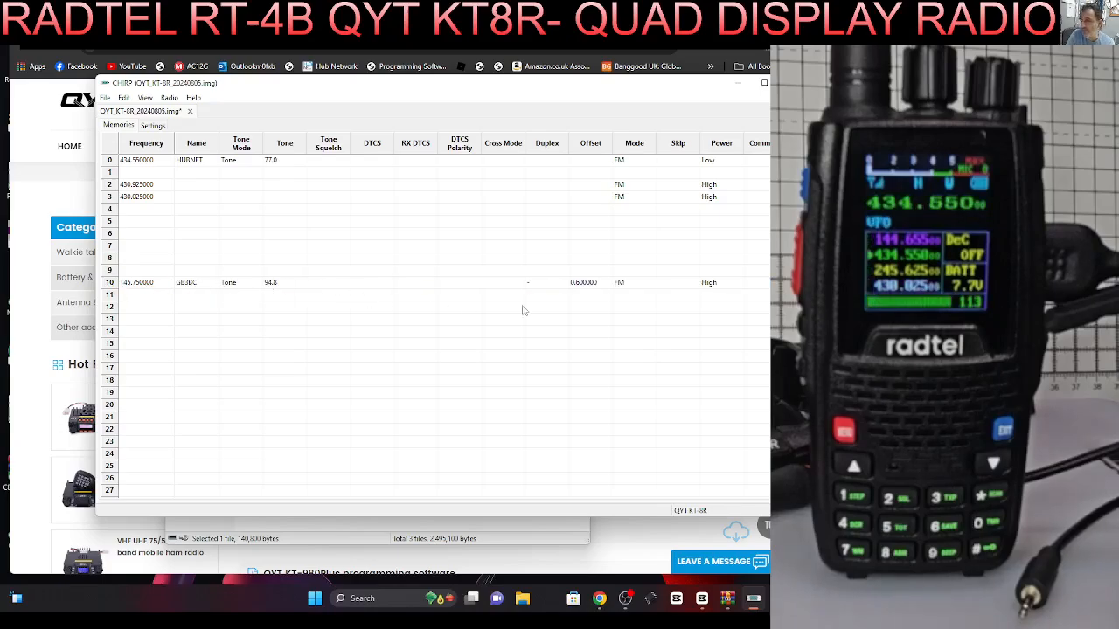
mouse_move(577, 293)
type("4")
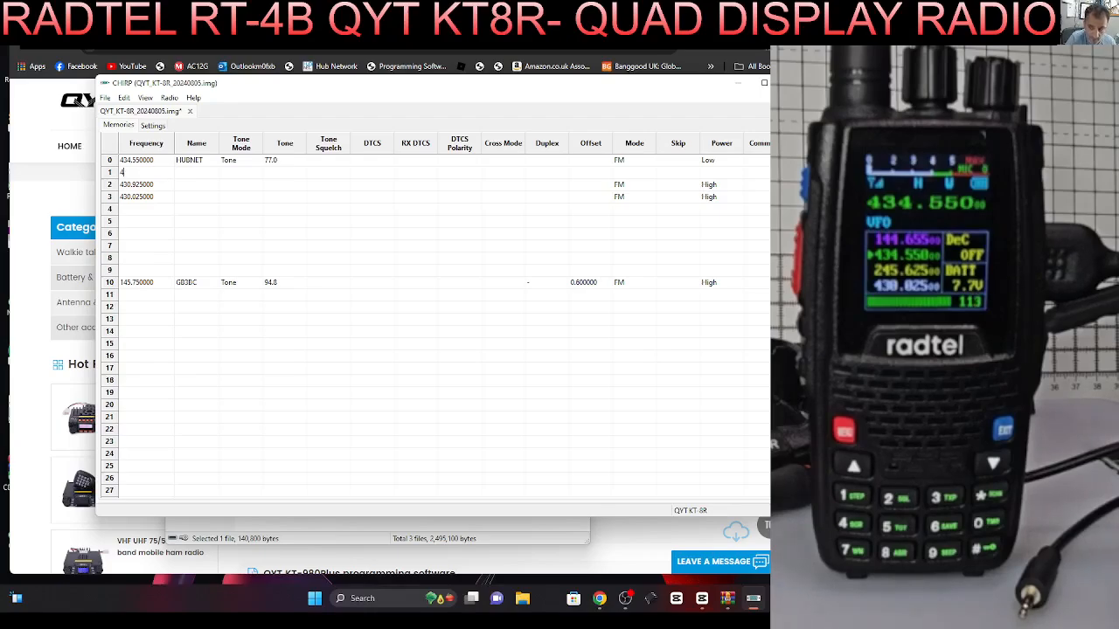
- Enter channel 1 as 430.825 GB3ZB and start channel 3's 433.300 frequency
type("30.025000")
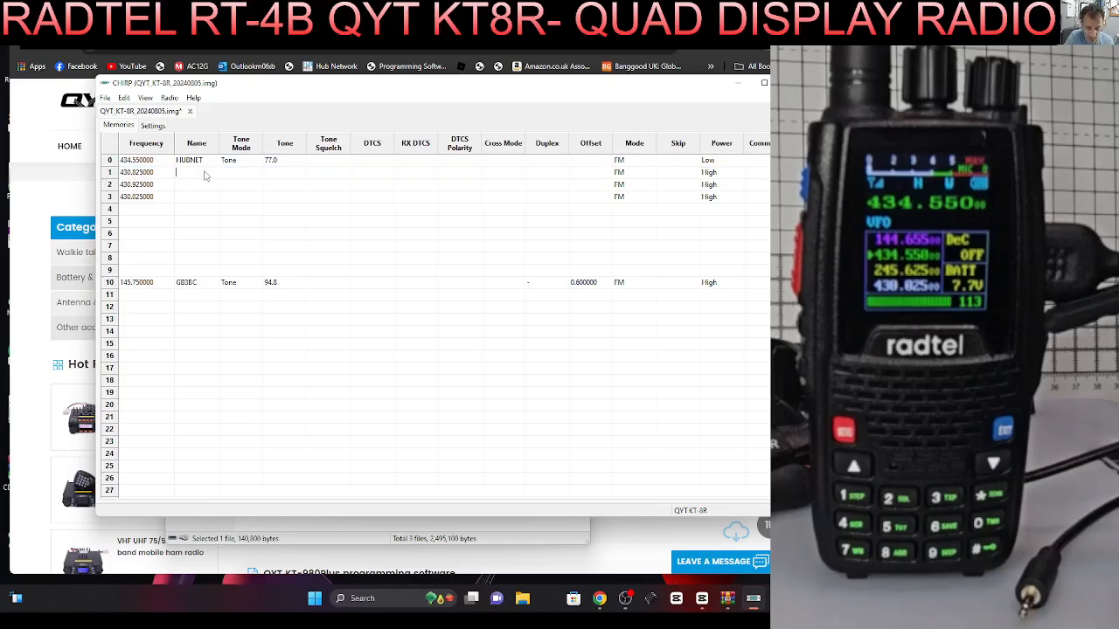
type("GB3ZB")
left_click(196, 185)
type("GB3FI")
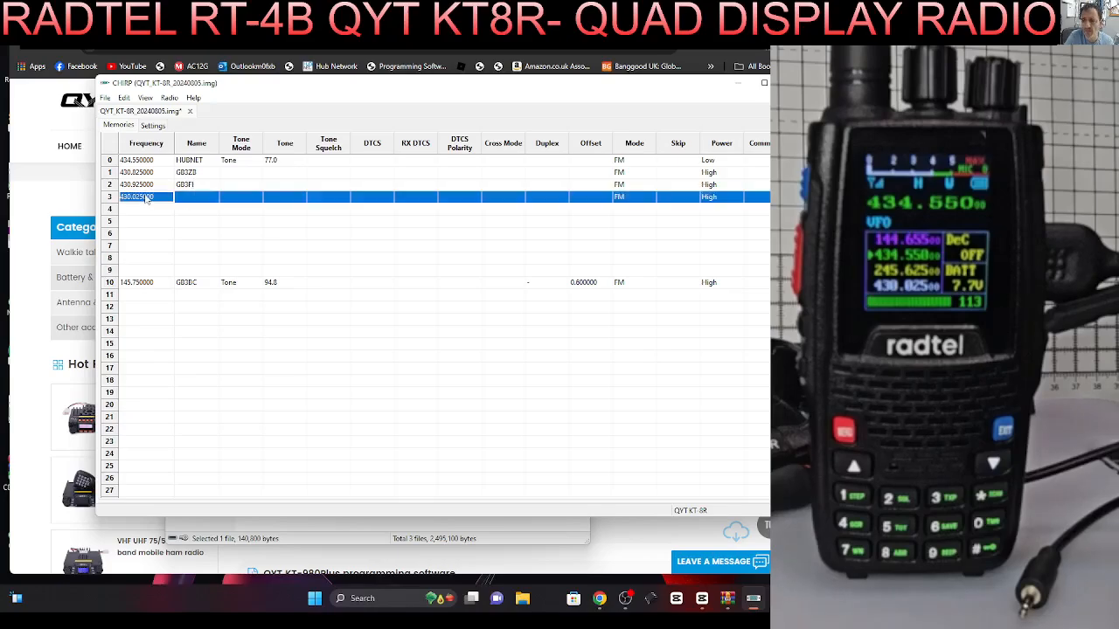
left_click(145, 196)
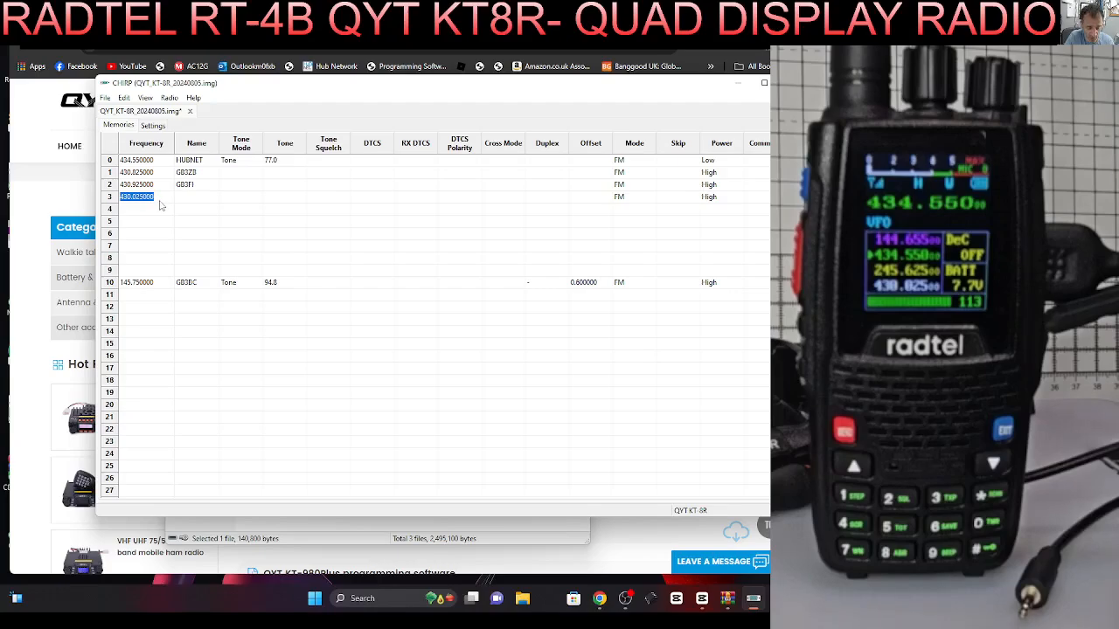
type("433.")
left_click(196, 197)
type("GB3WB")
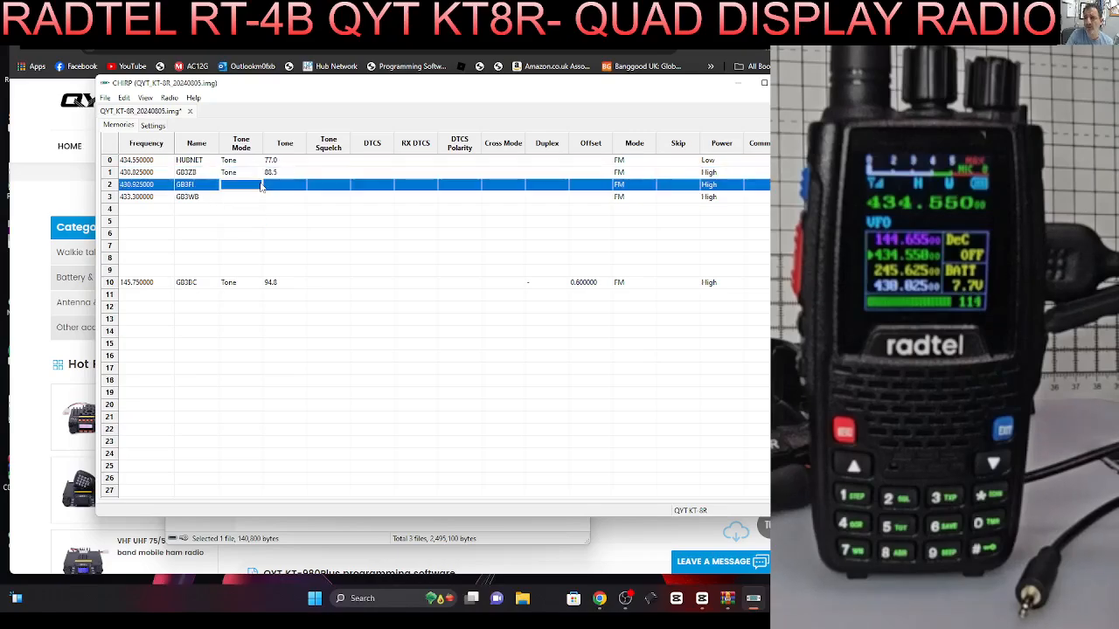
- Switch channels 2 and 3 to Tone mode and pick 77.0 tones for channels 1–3
left_click(240, 184)
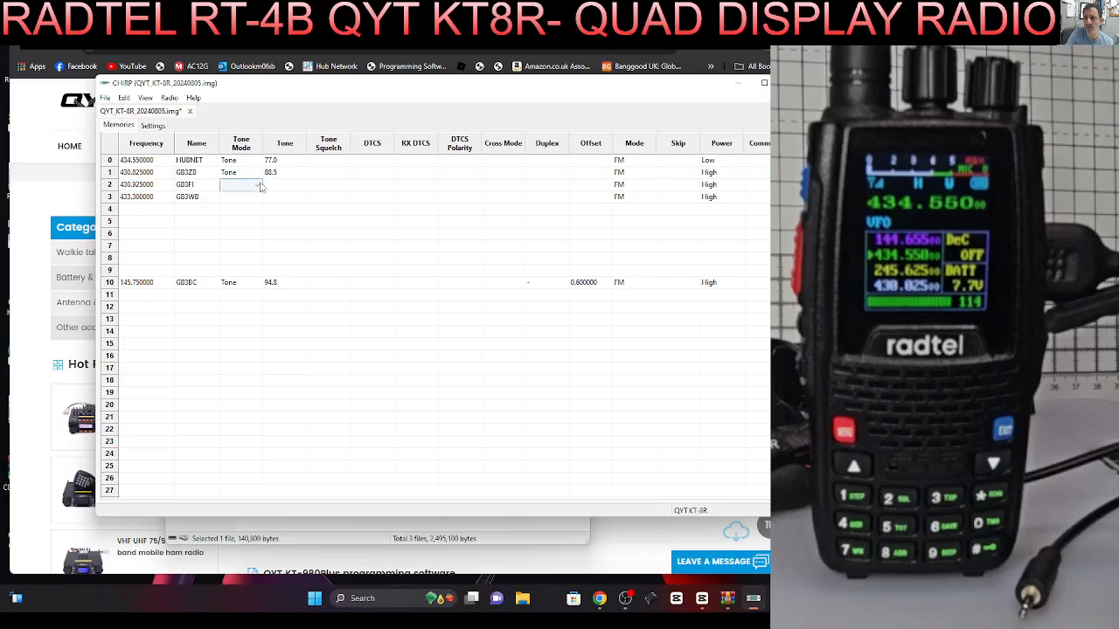
left_click(241, 197)
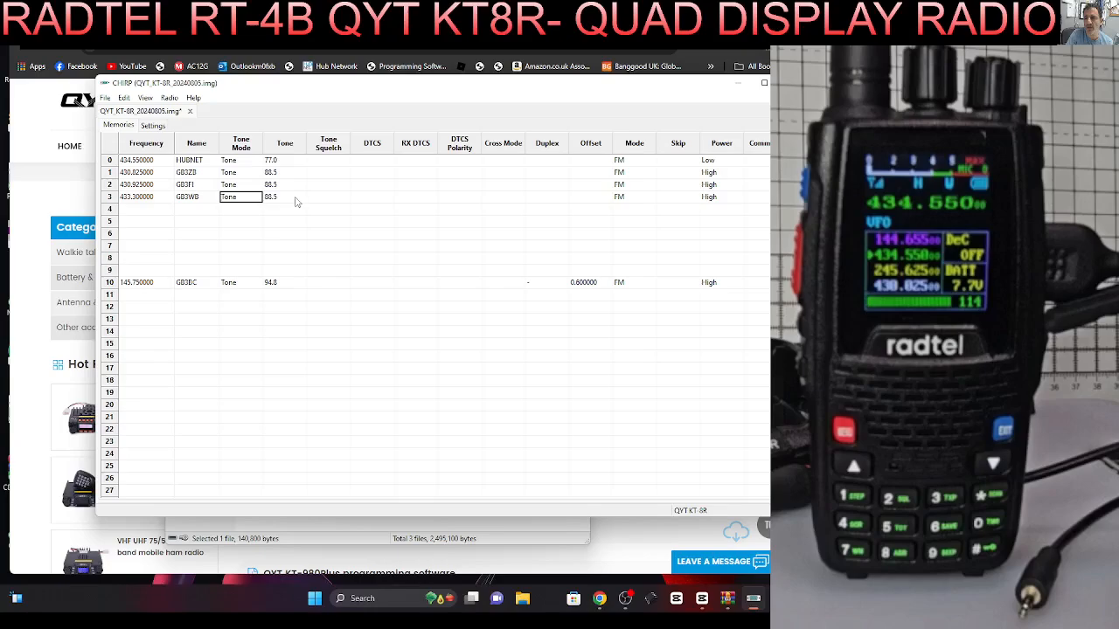
left_click(300, 196)
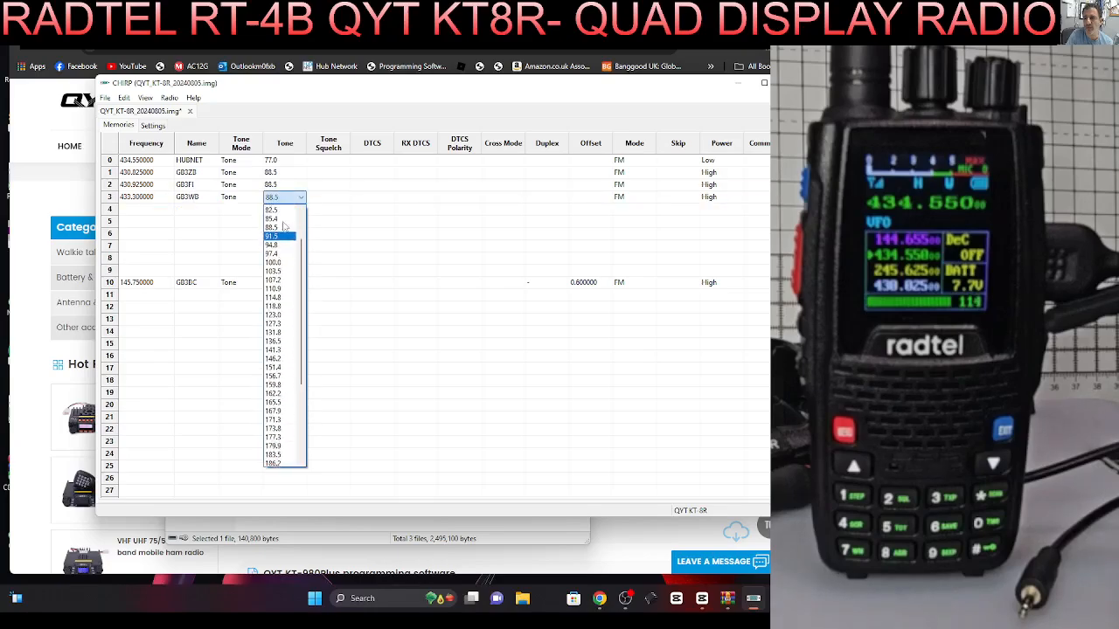
scroll("up", 3)
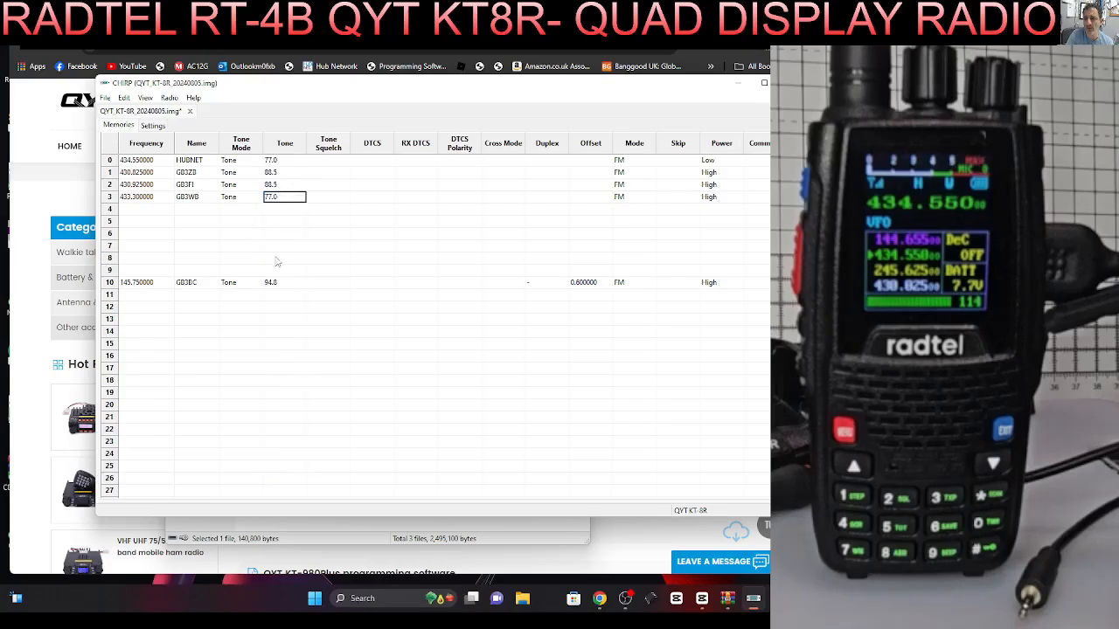
left_click(284, 185)
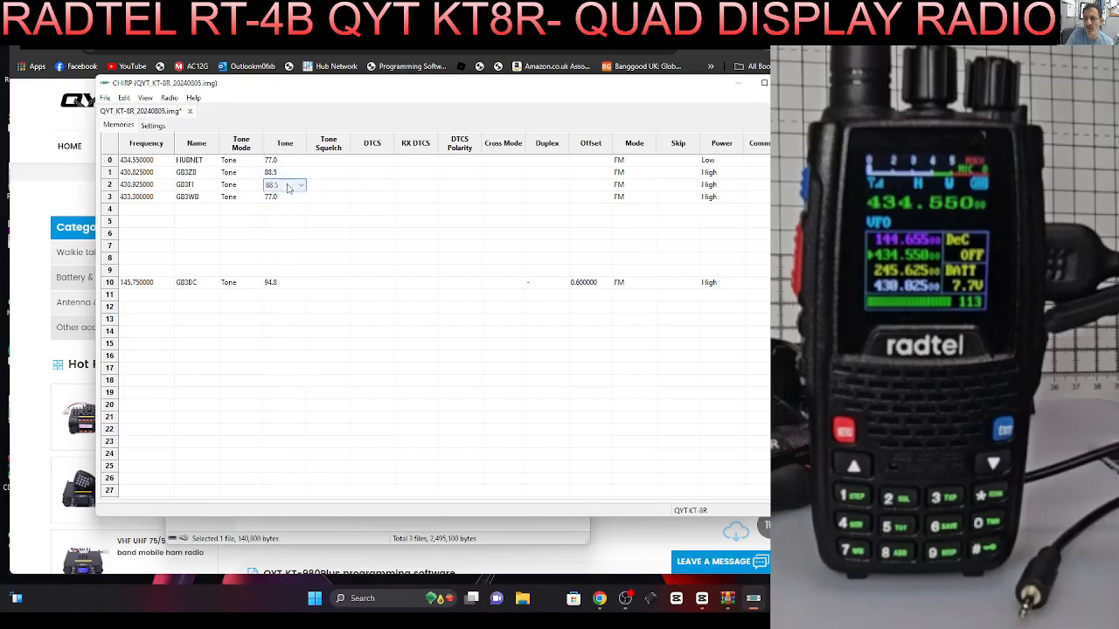
left_click(284, 184)
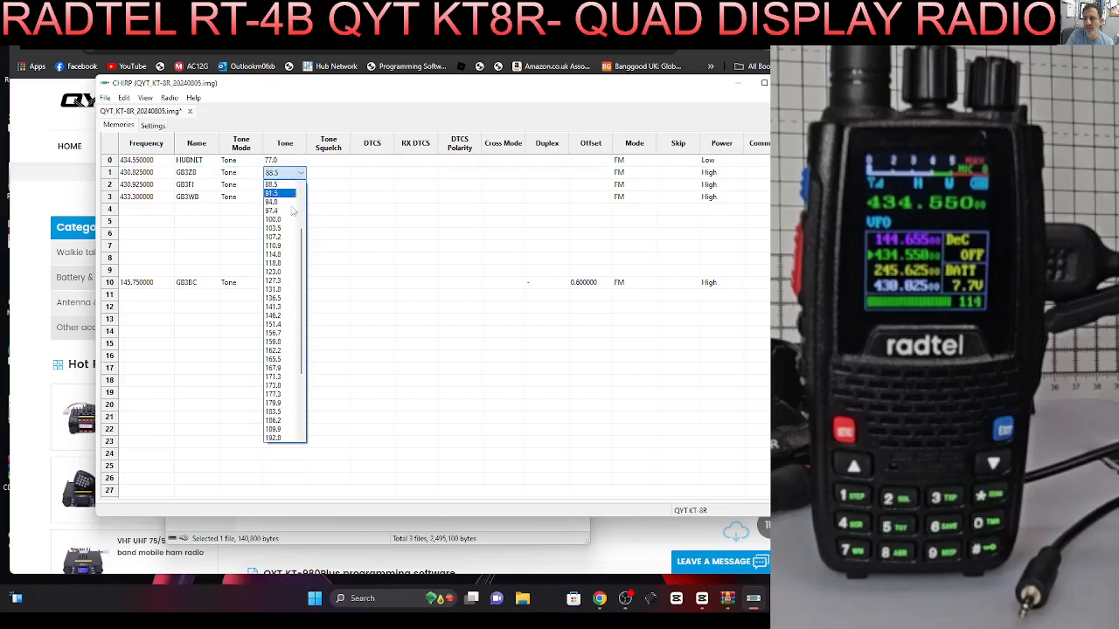
scroll("up", 3)
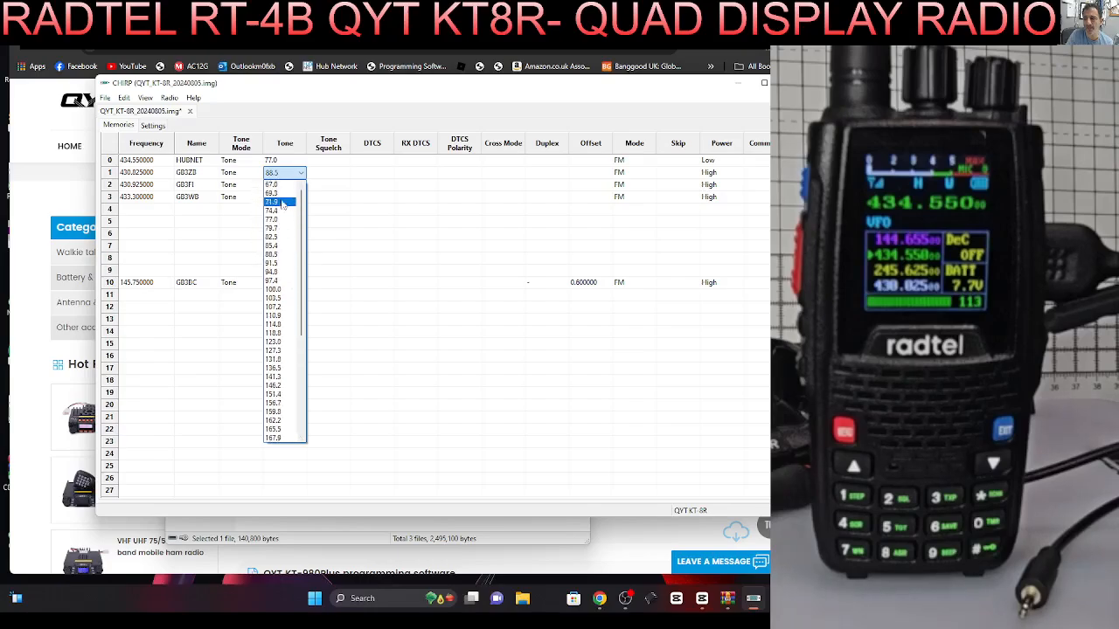
left_click(271, 219)
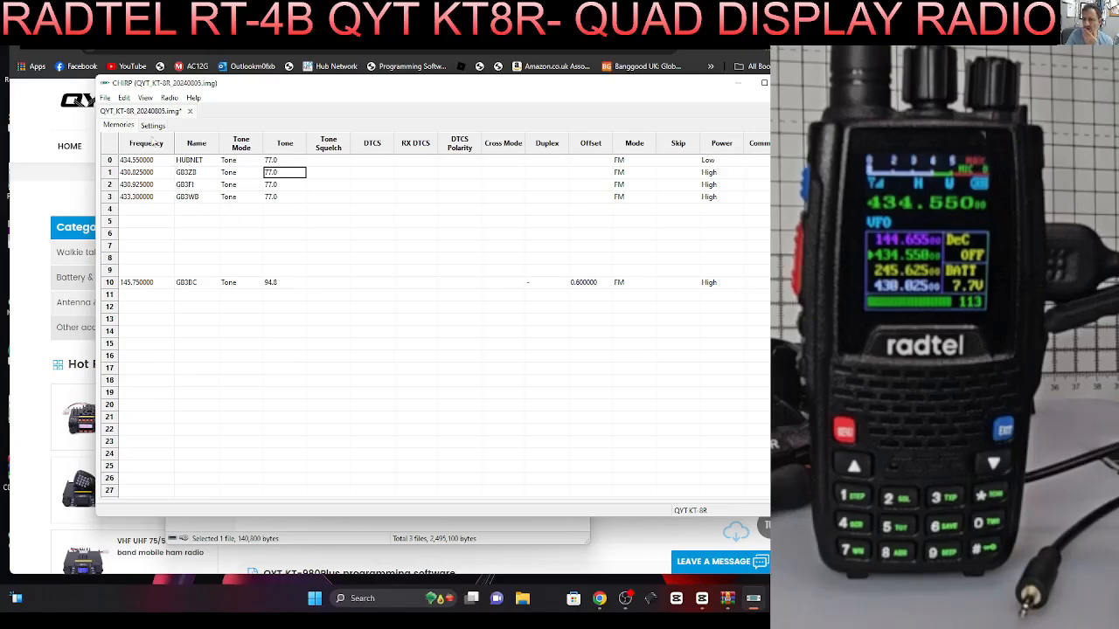
left_click(106, 97)
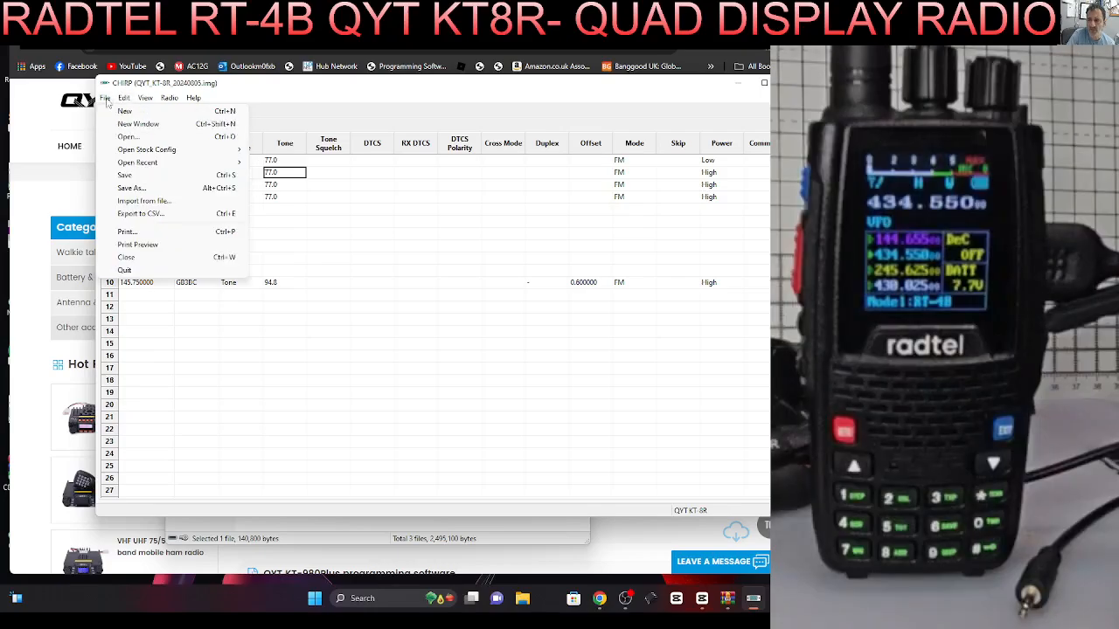
left_click(124, 97)
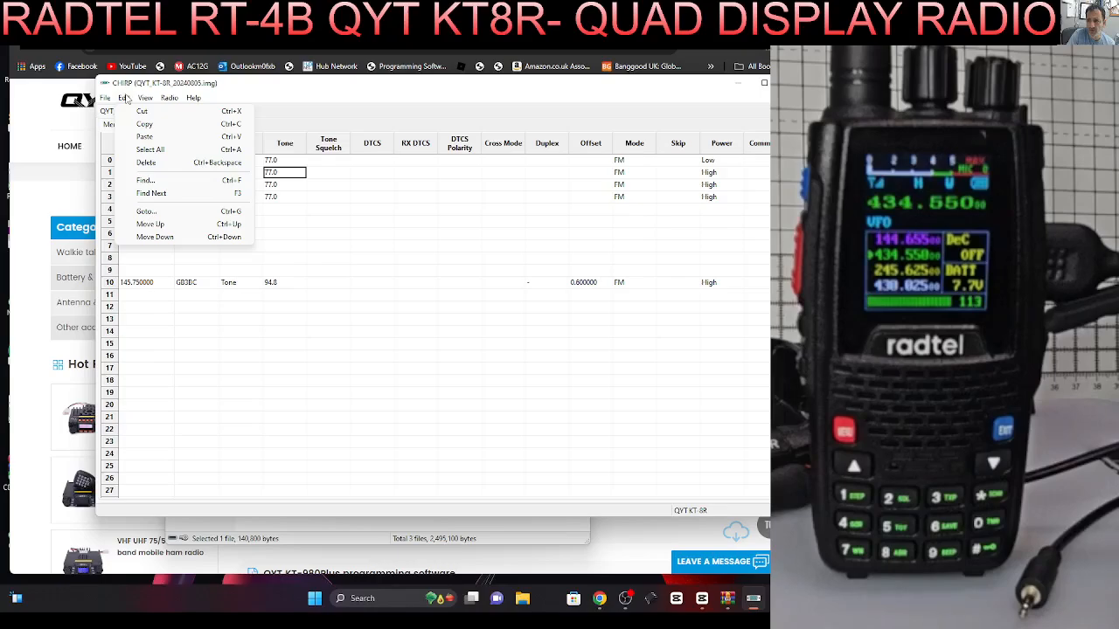
left_click(170, 97)
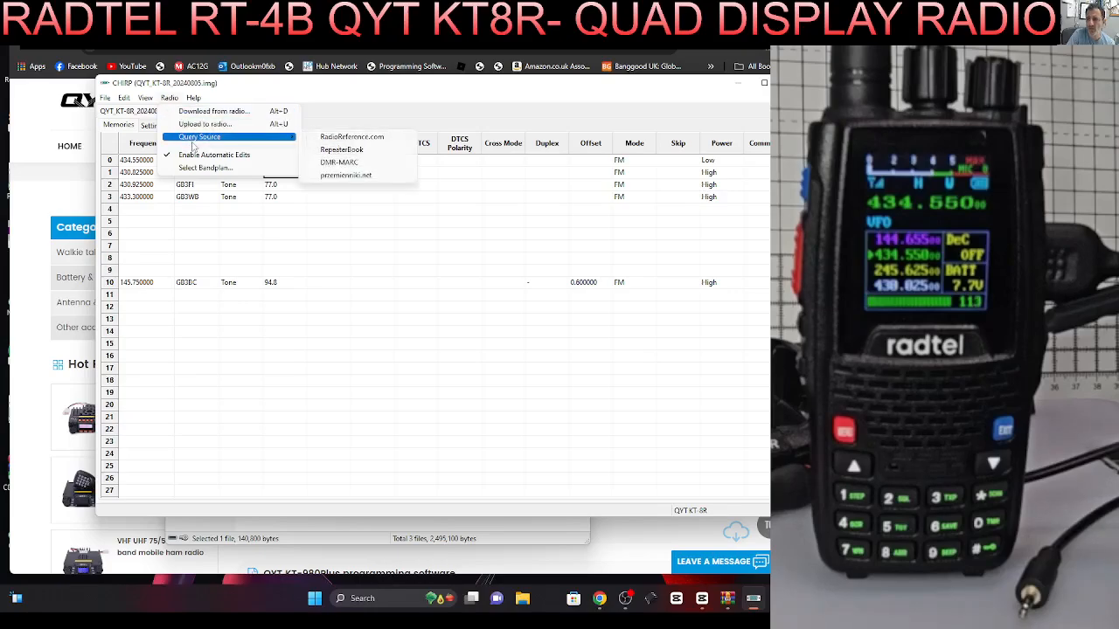
mouse_move(353, 136)
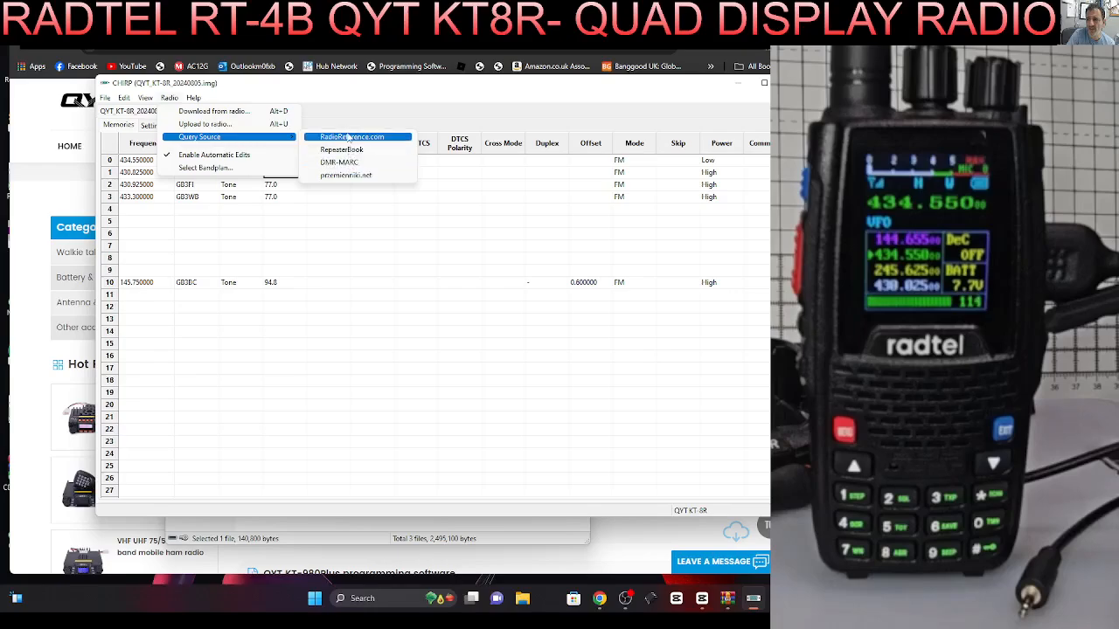
mouse_move(342, 149)
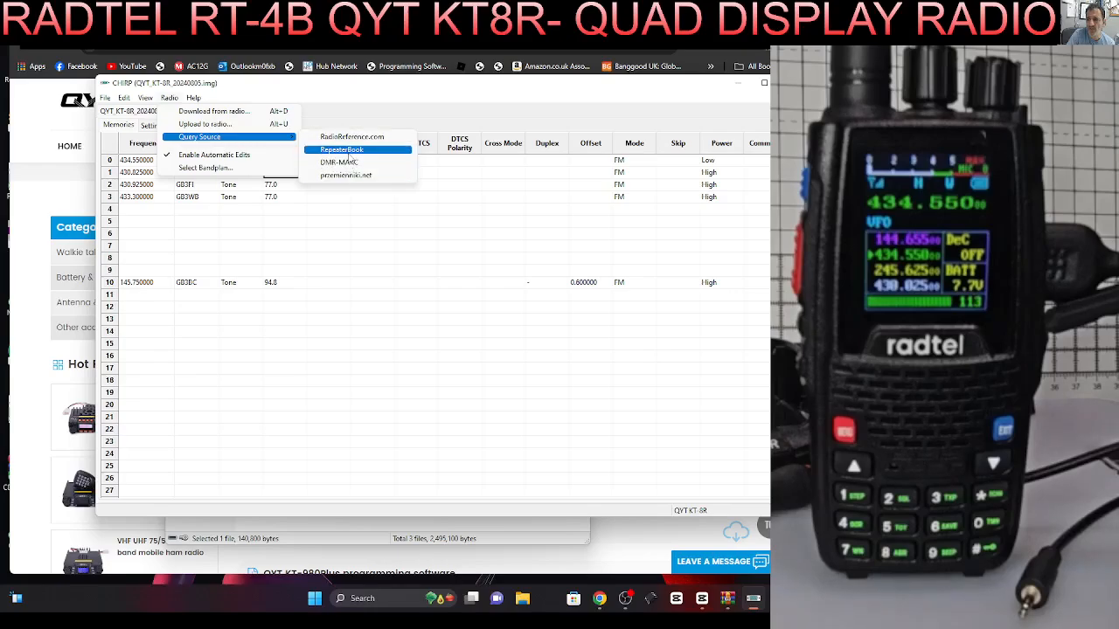
left_click(342, 149)
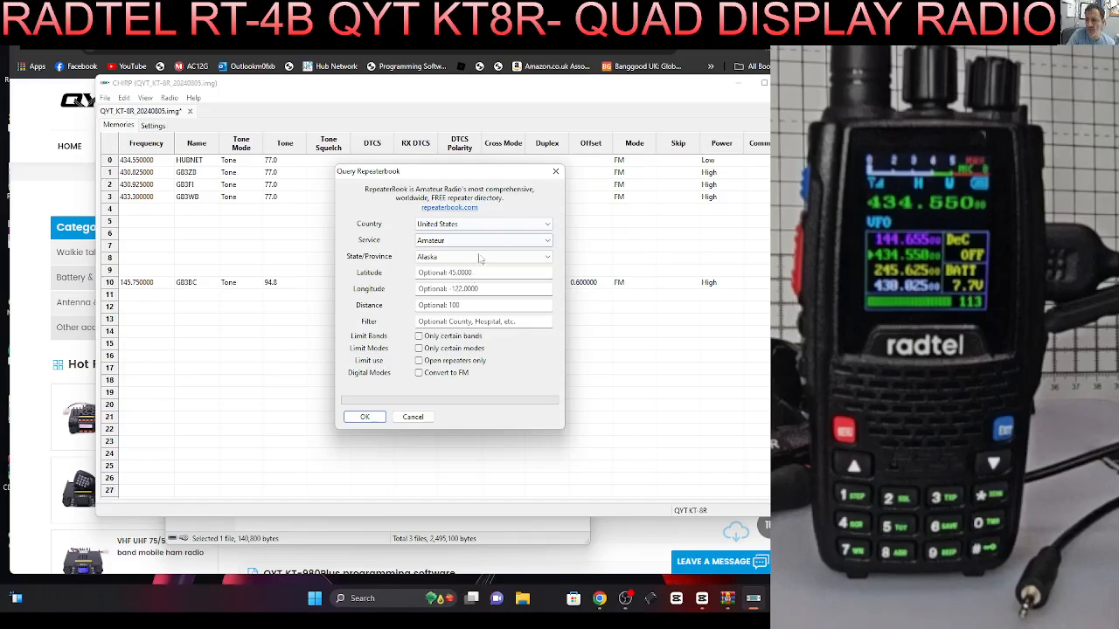
left_click(412, 416)
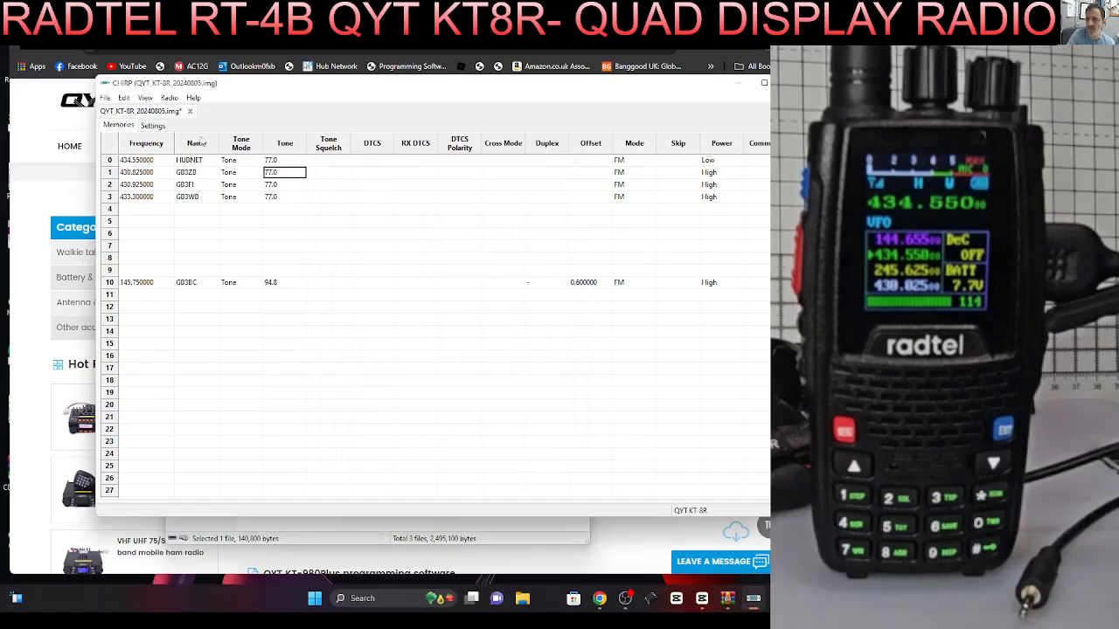
left_click(169, 97)
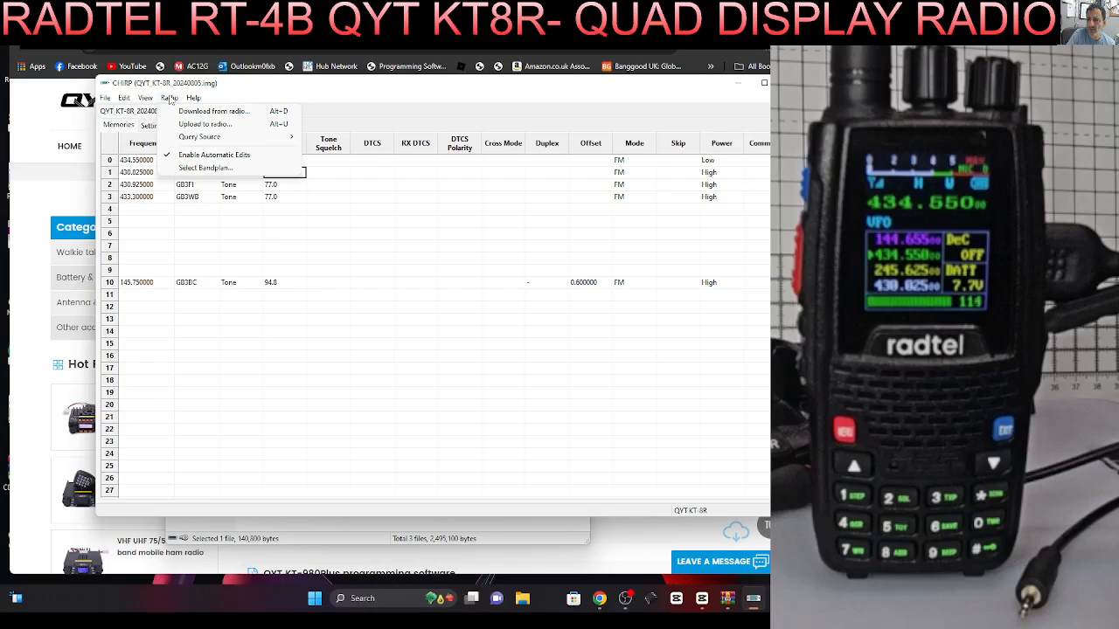
left_click(145, 97)
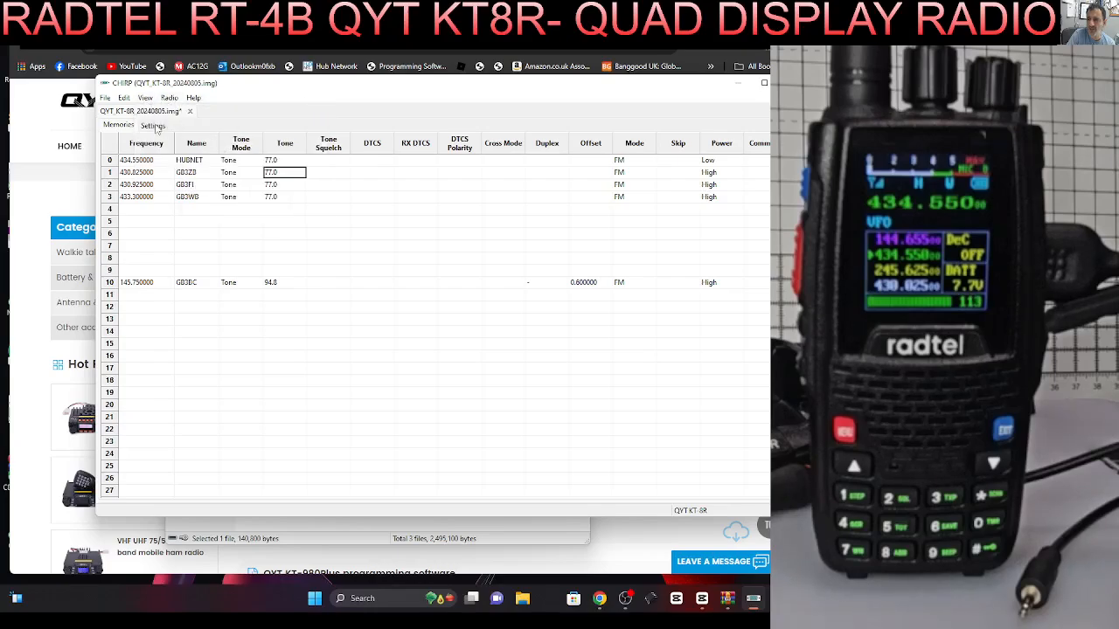
- Show the radio's Basic Settings page and scroll through squelch, timeout and display options
left_click(152, 124)
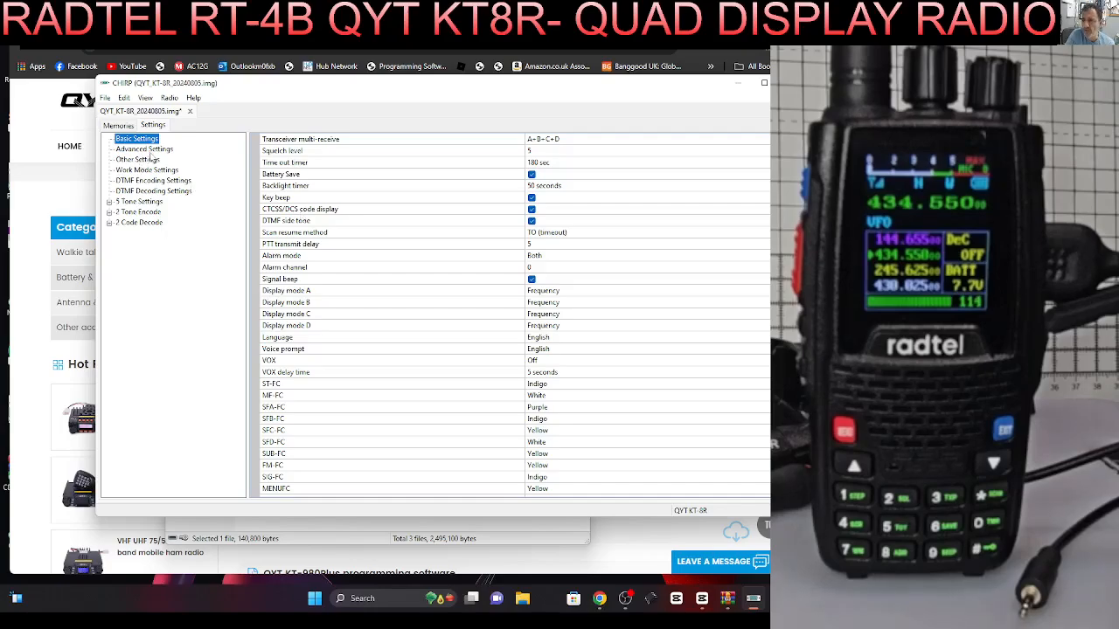
scroll("down", 3)
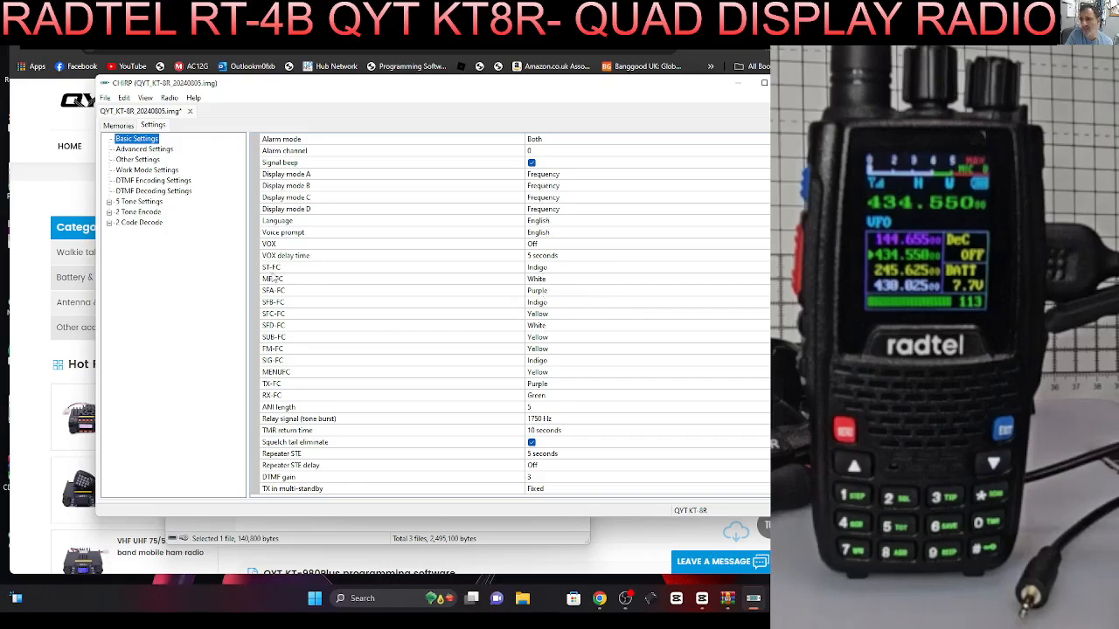
scroll("up", 3)
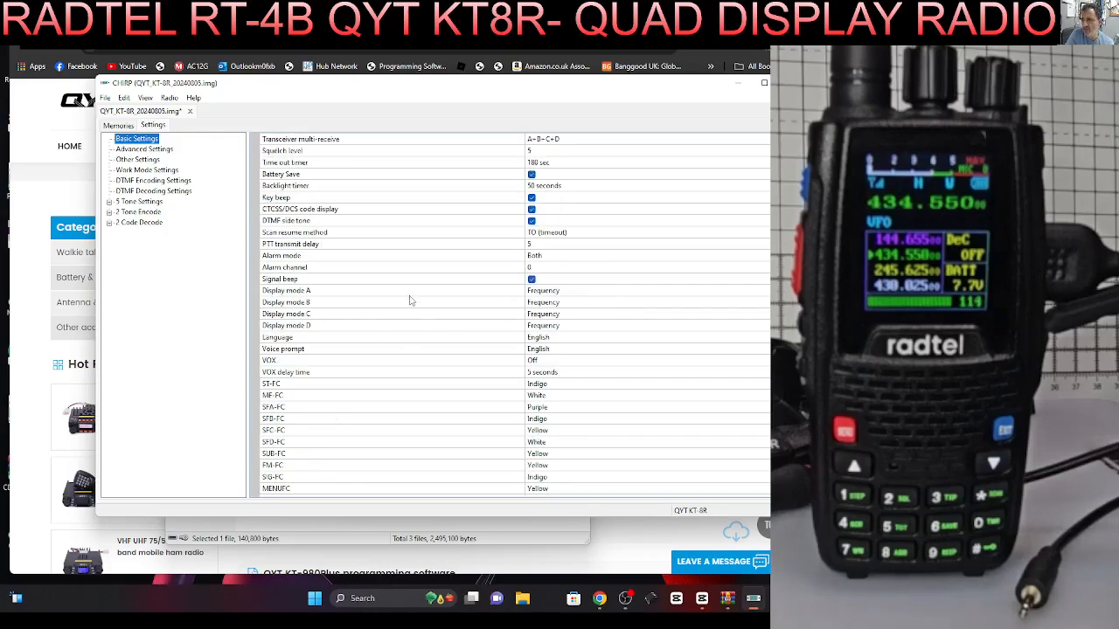
scroll("down", 3)
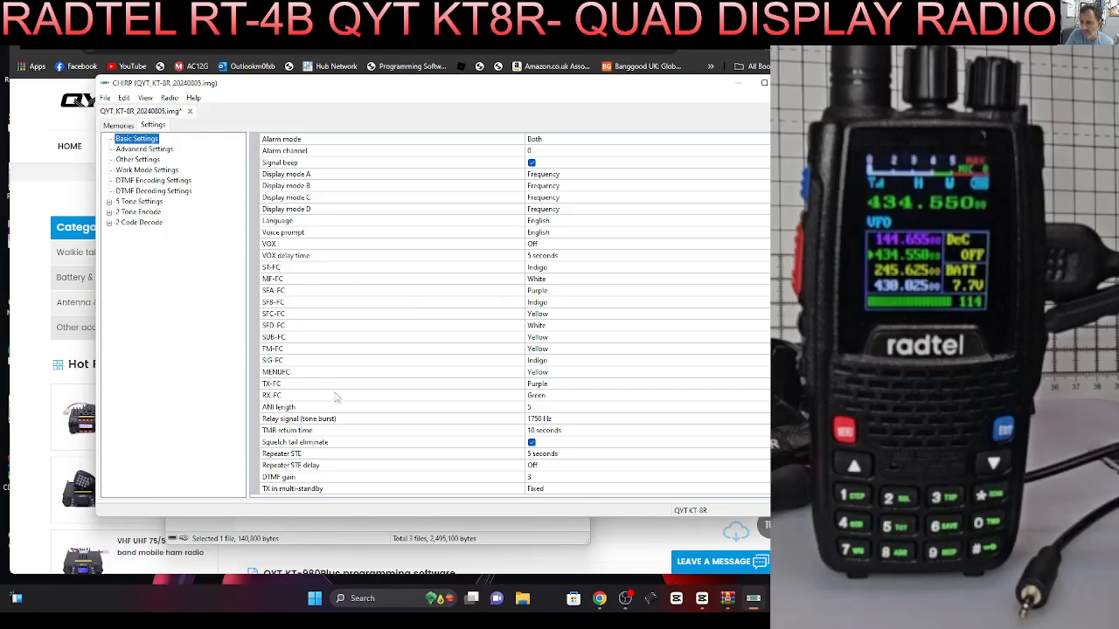
mouse_move(336, 343)
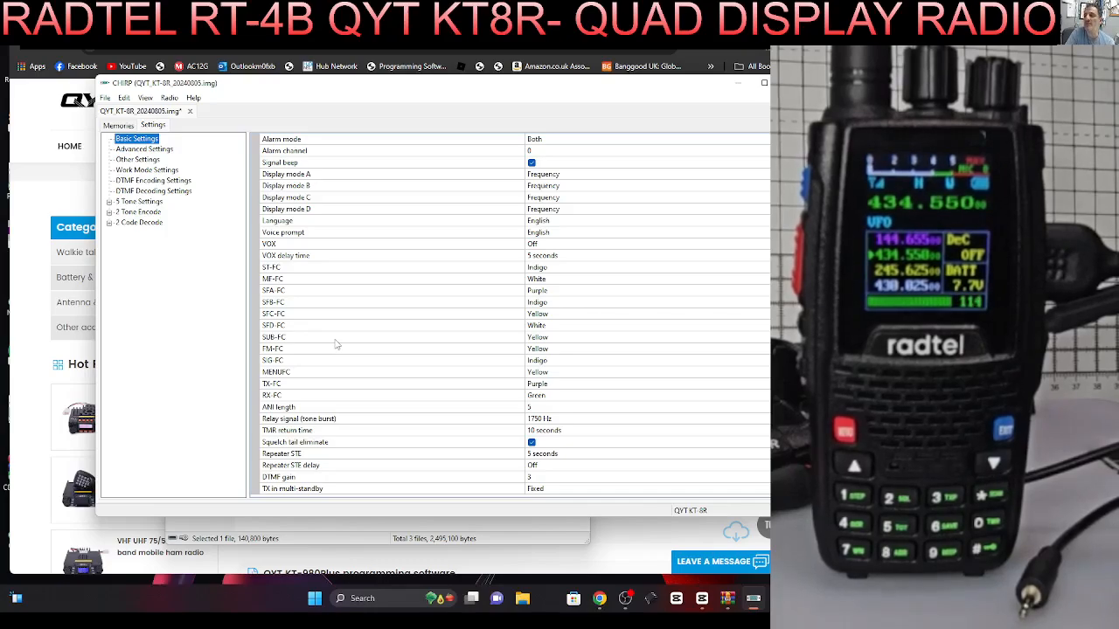
mouse_move(328, 197)
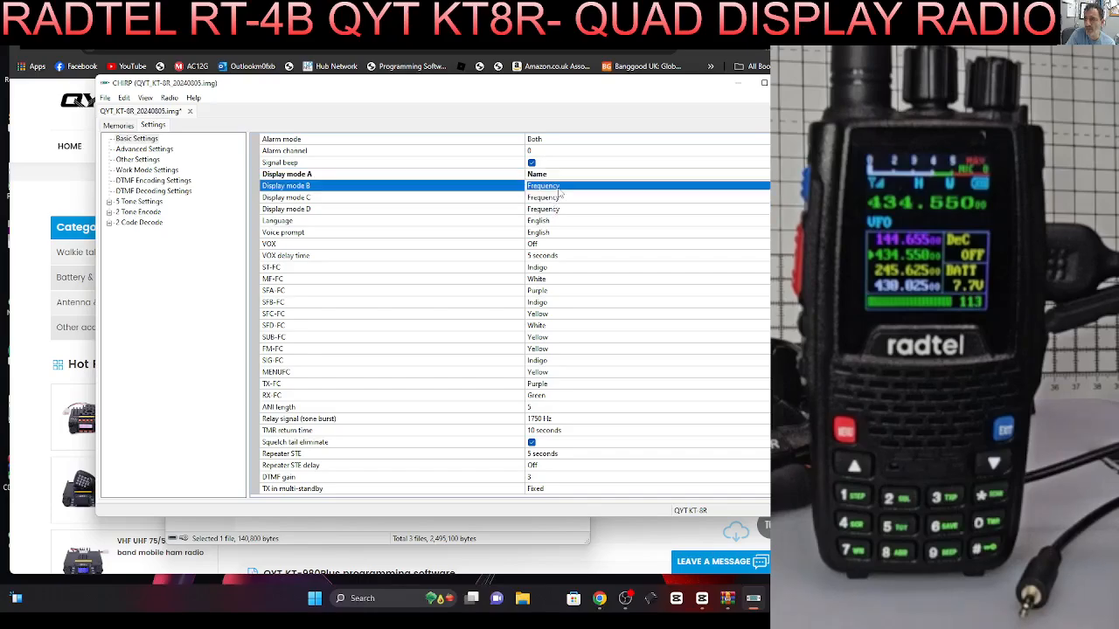
- Set Display mode B to Name, leaving modes C and D on Frequency
left_click(537, 185)
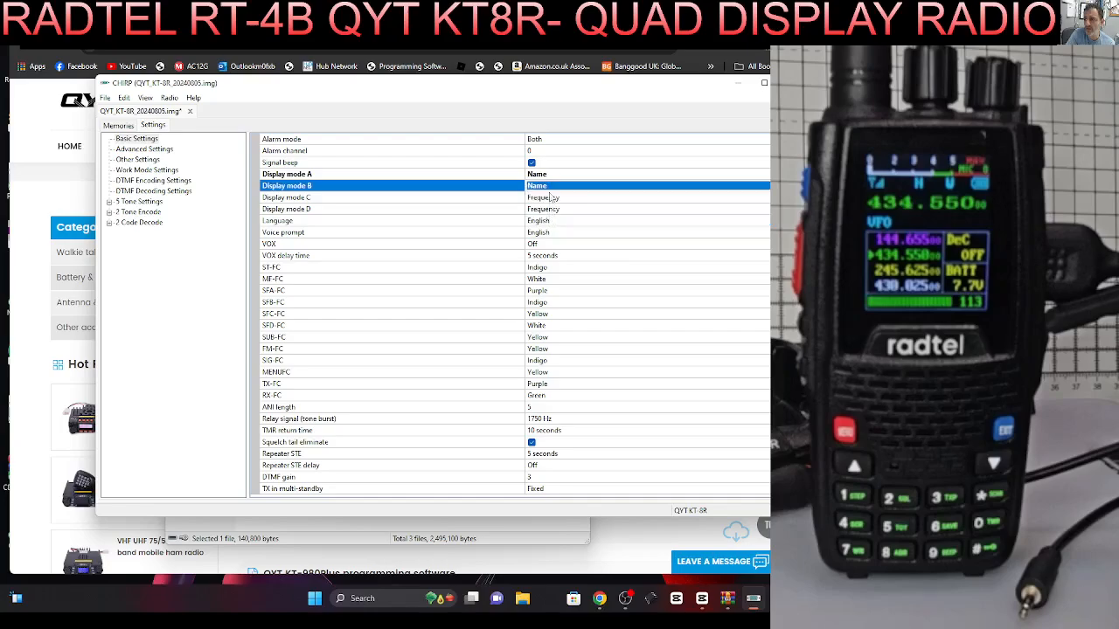
left_click(391, 220)
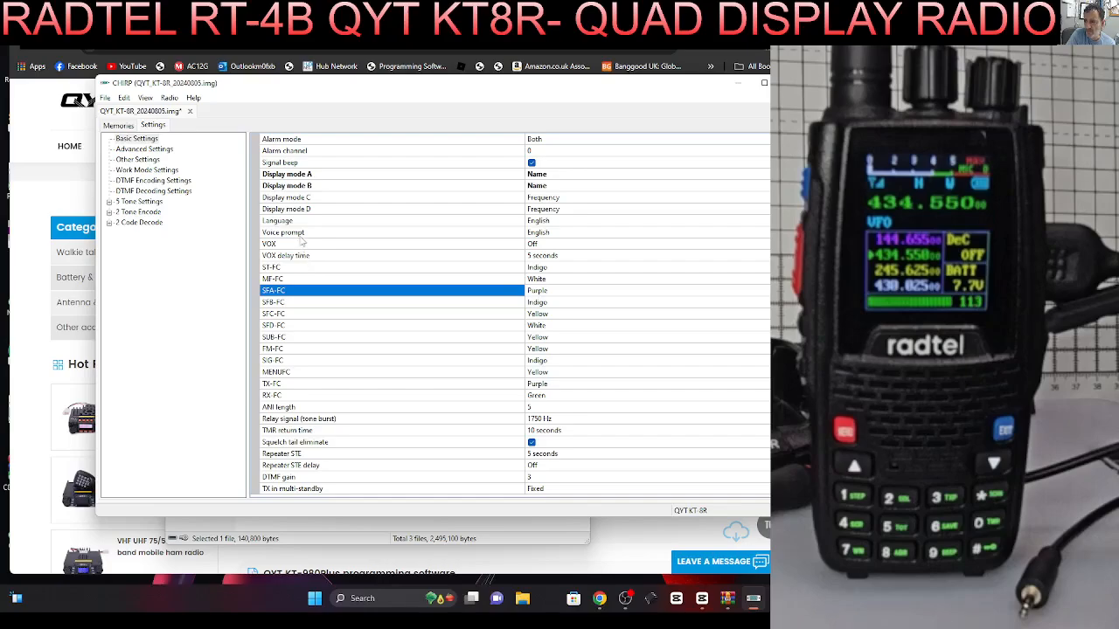
mouse_move(444, 244)
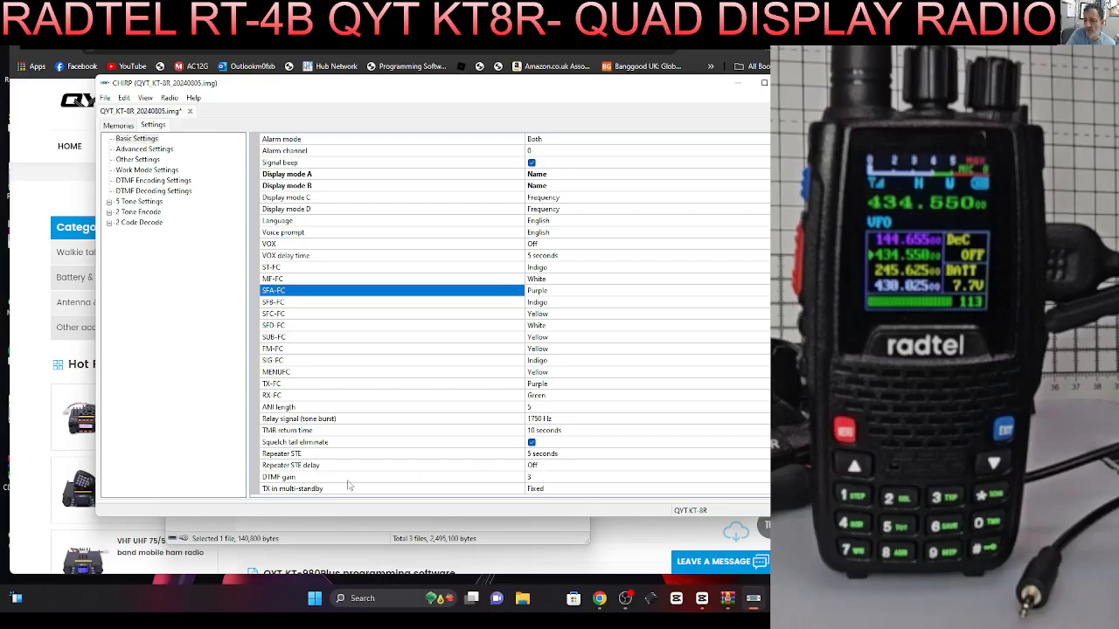
mouse_move(166, 198)
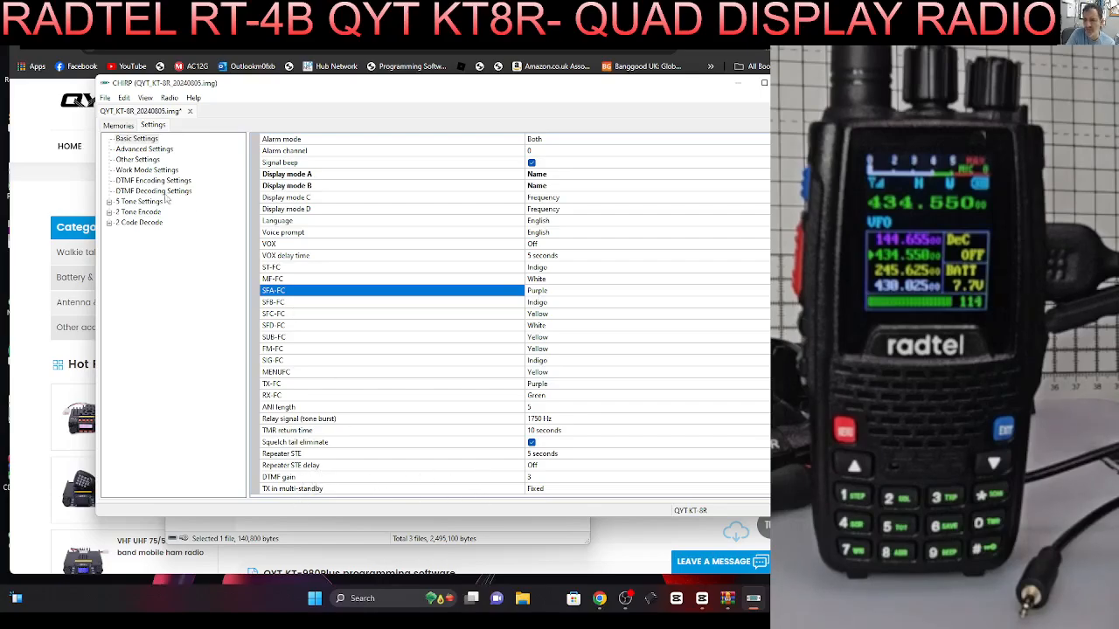
- Browse Advanced, Work Mode, DTMF Encoding and 2 Tone Encode pages, then return to Memories
left_click(144, 148)
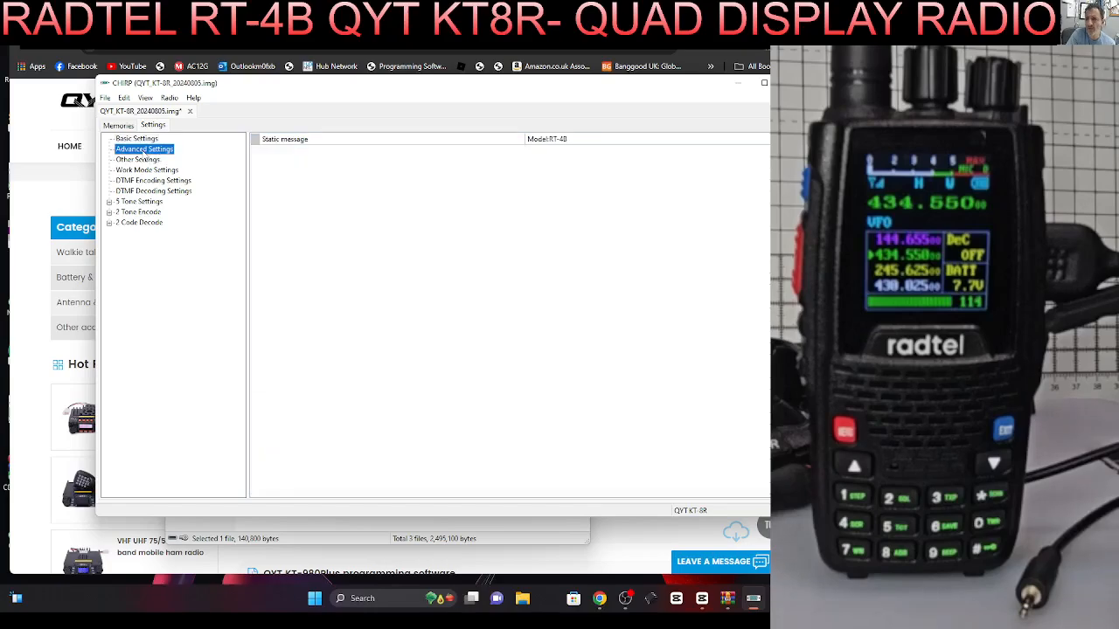
left_click(147, 170)
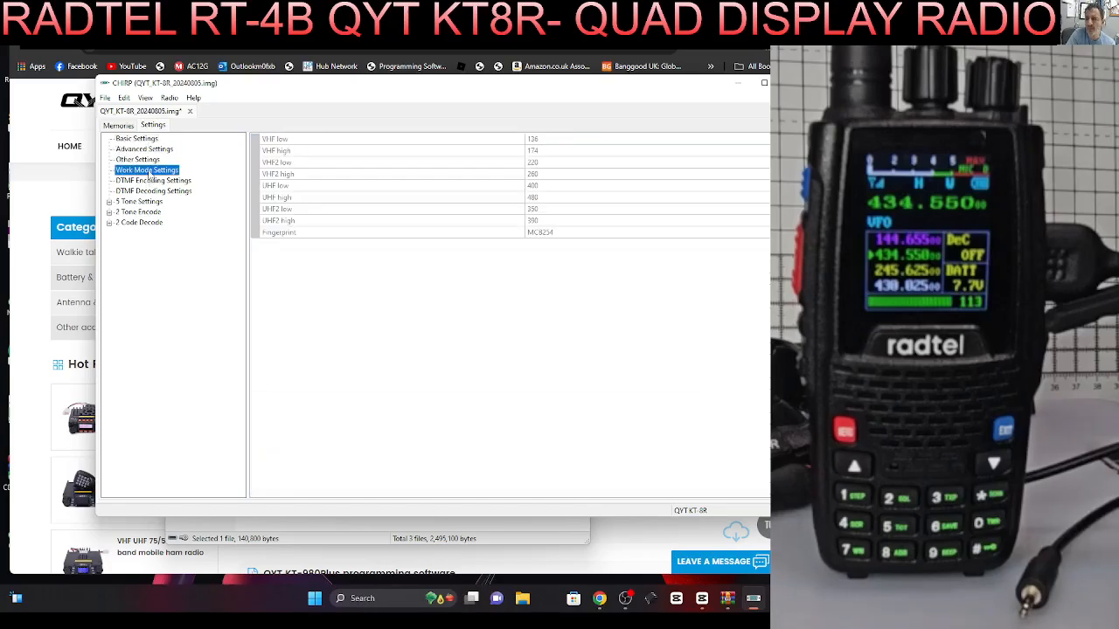
left_click(153, 180)
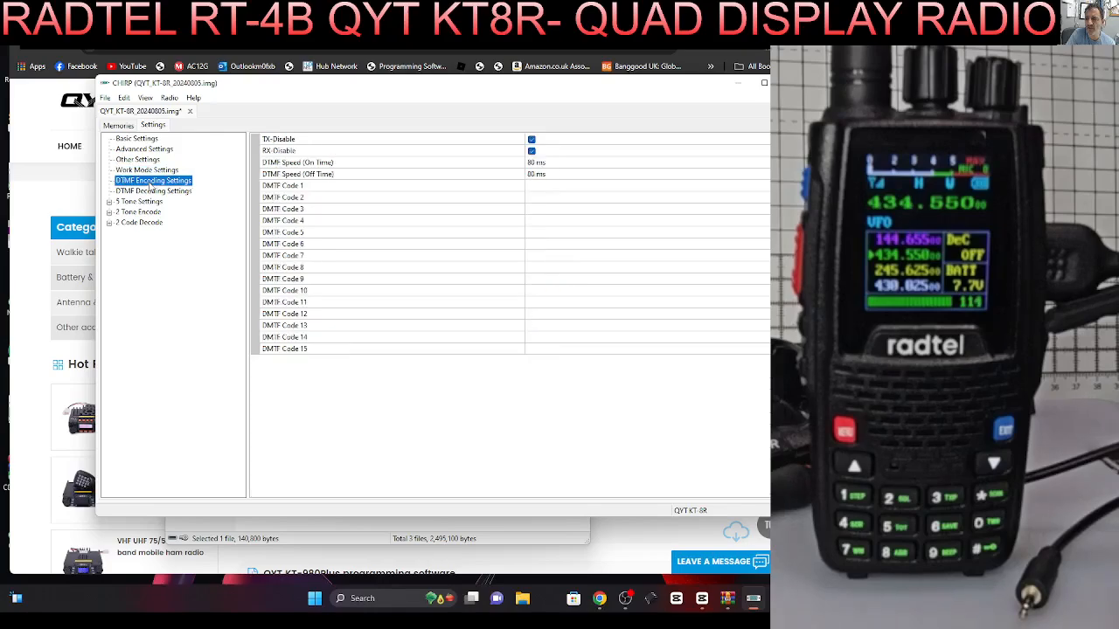
left_click(138, 212)
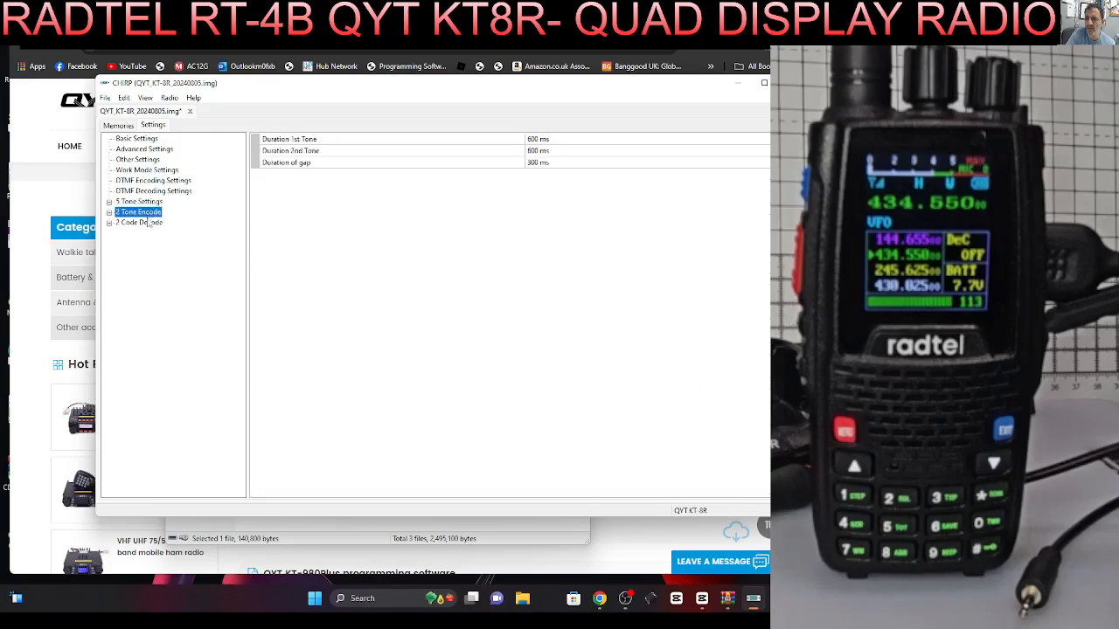
left_click(144, 148)
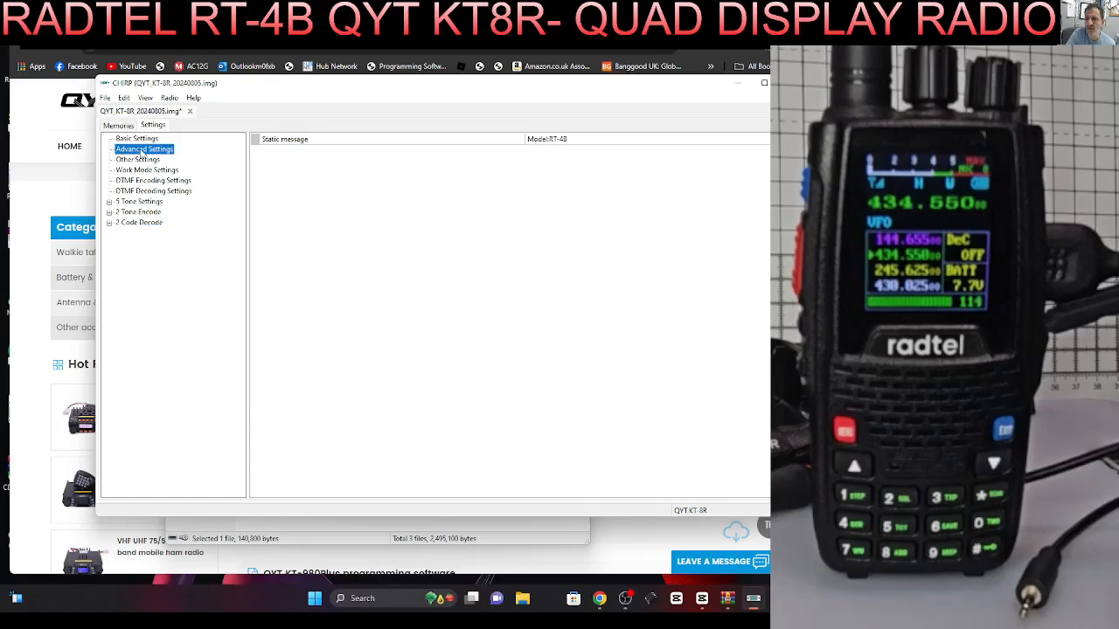
left_click(136, 139)
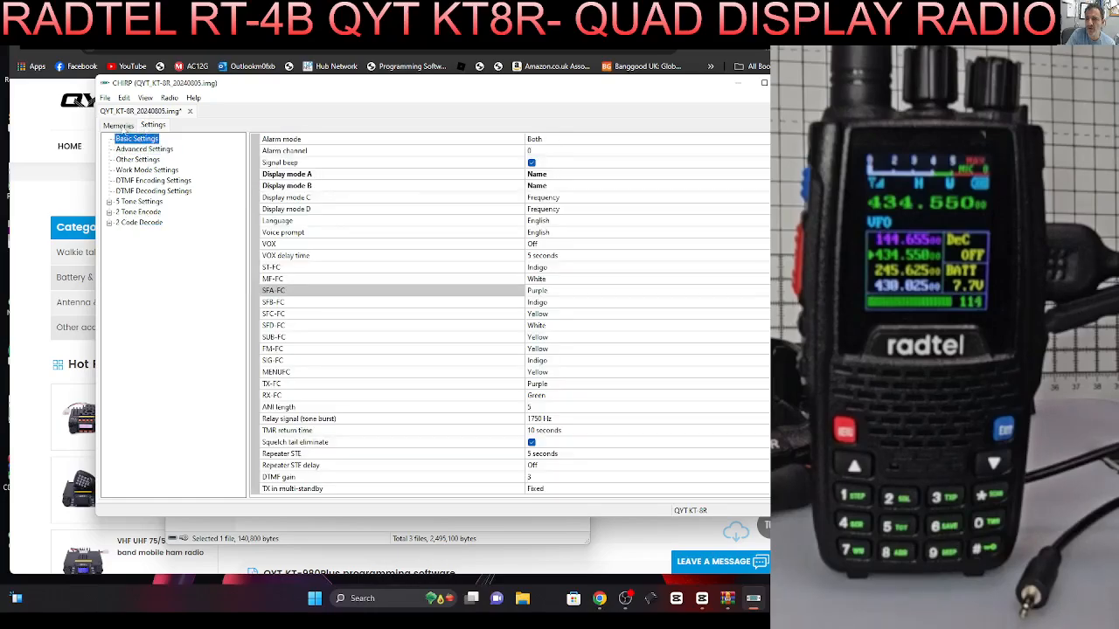
left_click(118, 125)
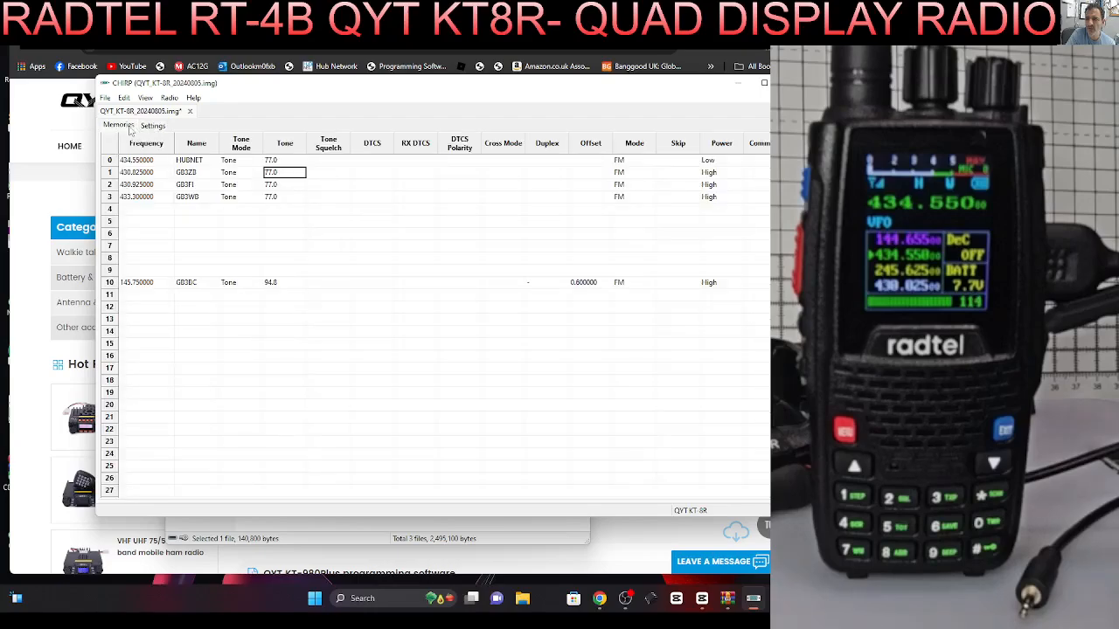
- Upload the channels and settings to the KT-8R over COM8
left_click(170, 97)
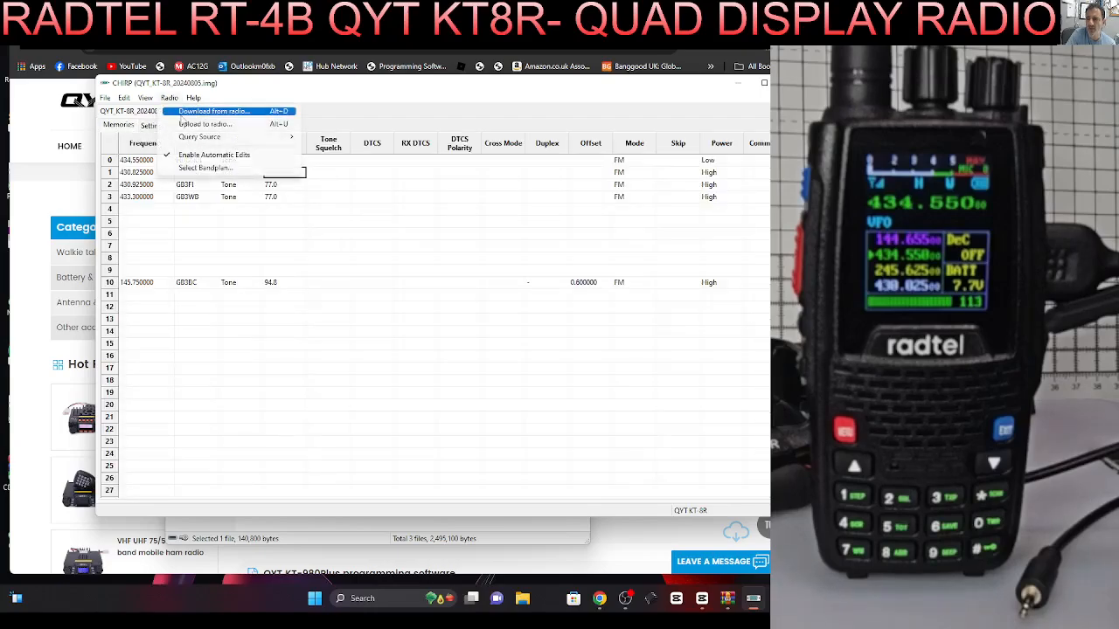
left_click(214, 111)
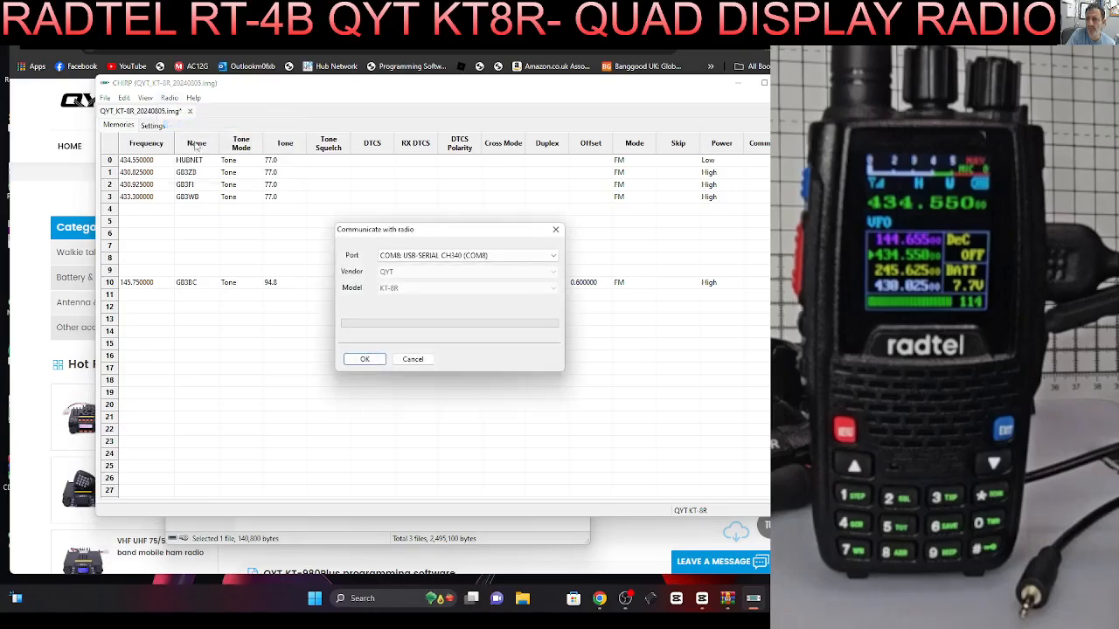
left_click(364, 359)
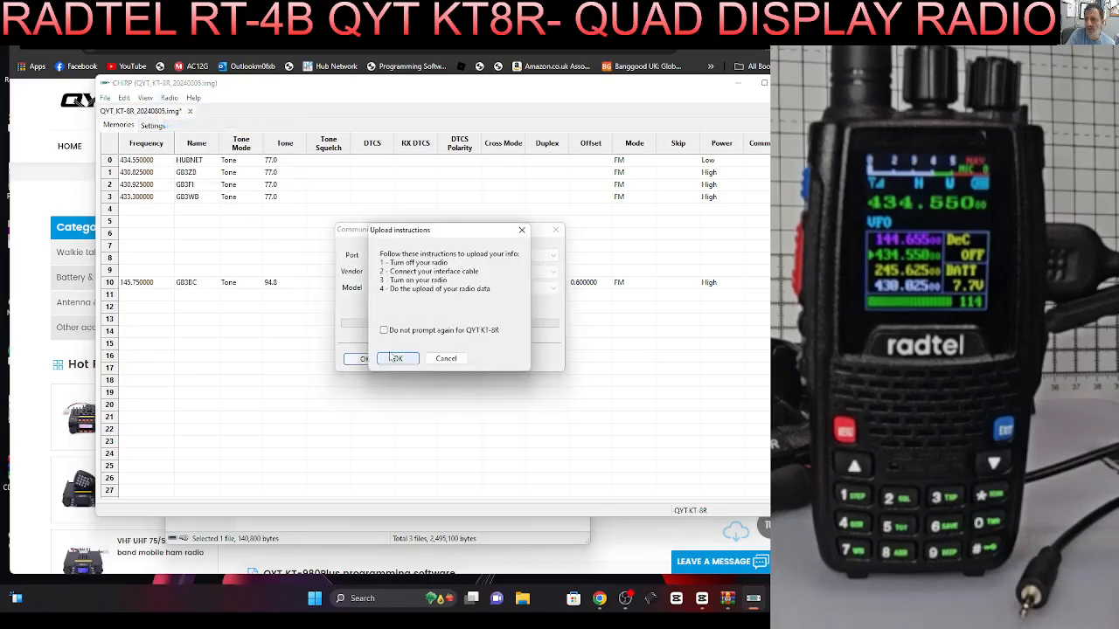
left_click(365, 358)
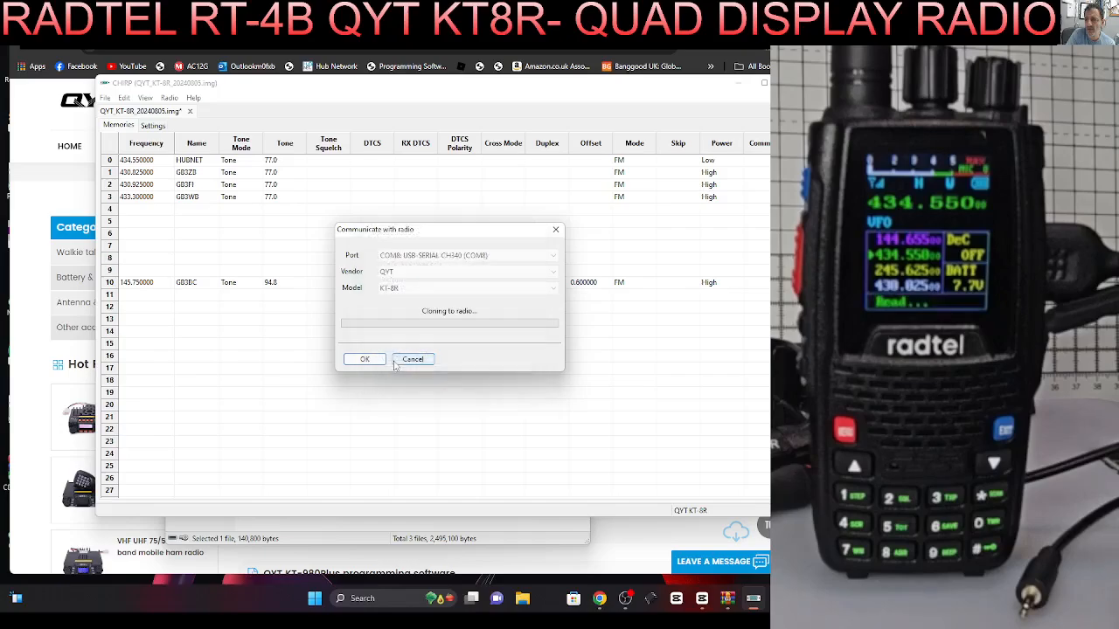